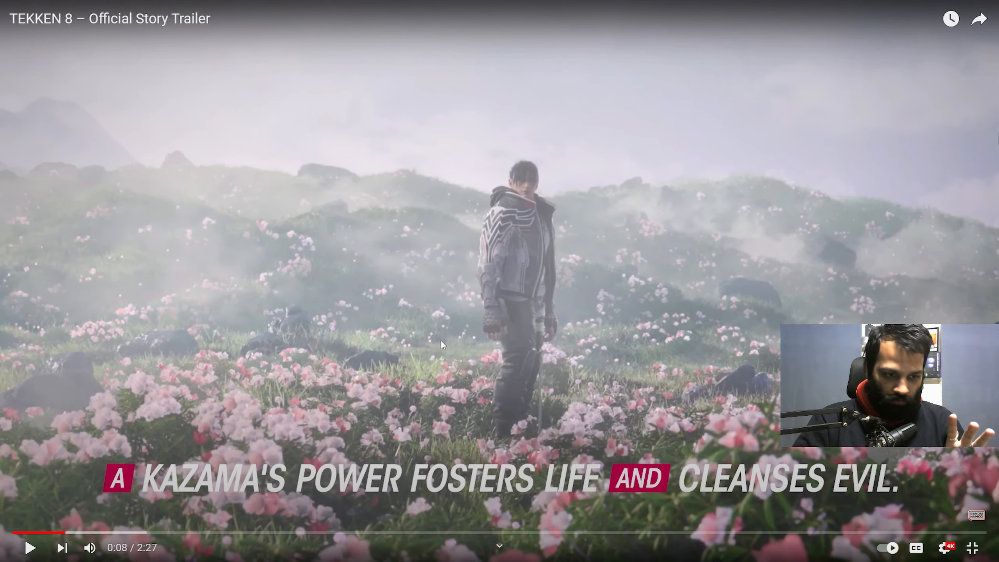
Play the story trailer briefly, pause it at 0:08 and leave full screen.
{"action": "left_click", "coordinate": [31, 547]}
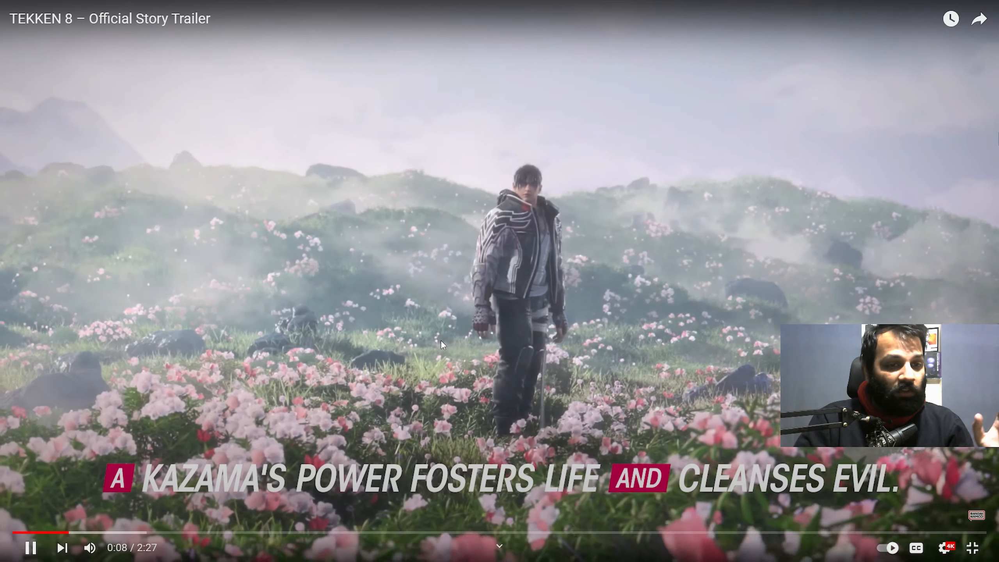
{"action": "left_click", "coordinate": [31, 547]}
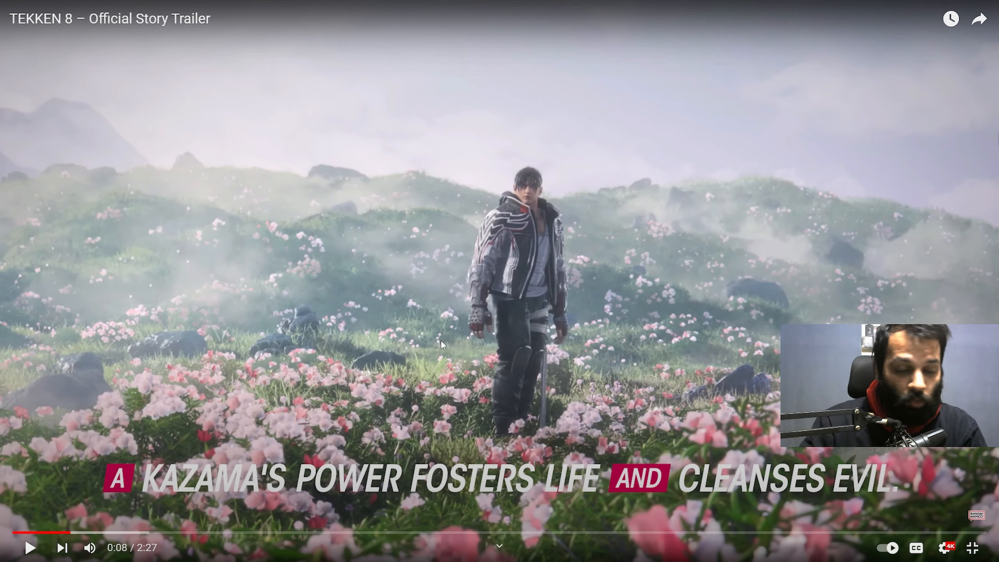
{"action": "key", "text": "Escape"}
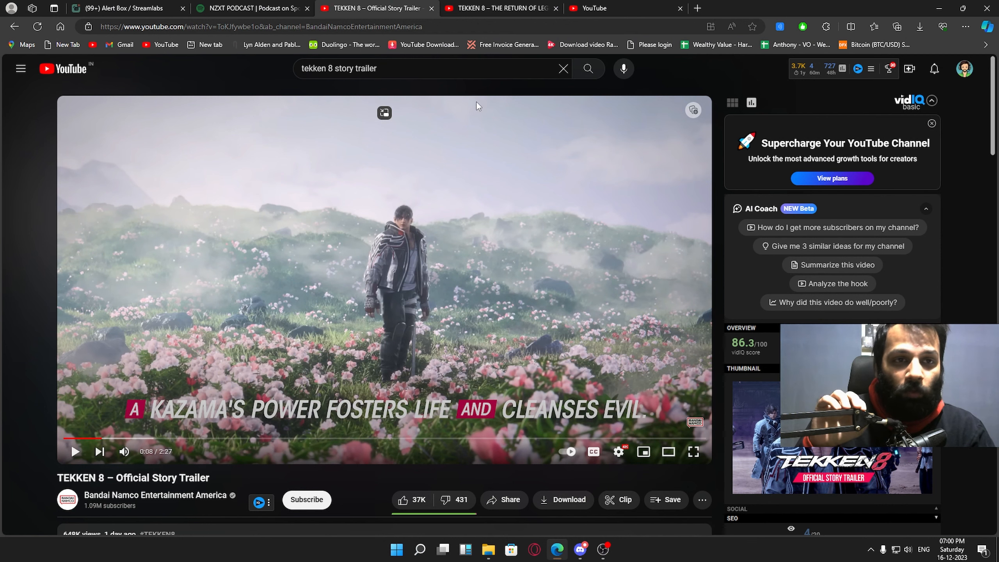
Jump the Return of Legends trailer to 1:05 on Devil Jin, then start the Jun clip.
{"action": "left_click", "coordinate": [501, 7]}
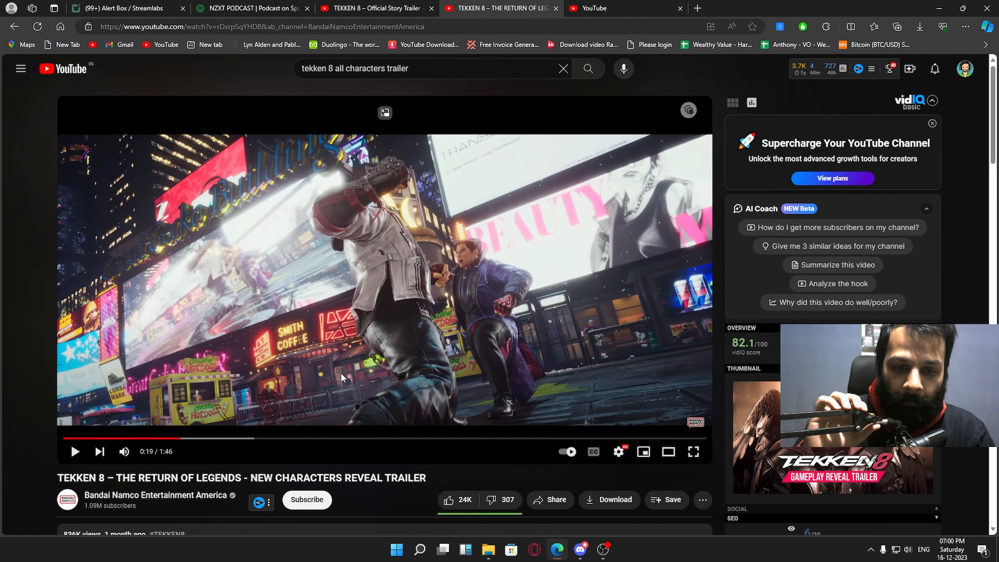
{"action": "mouse_move", "coordinate": [412, 445]}
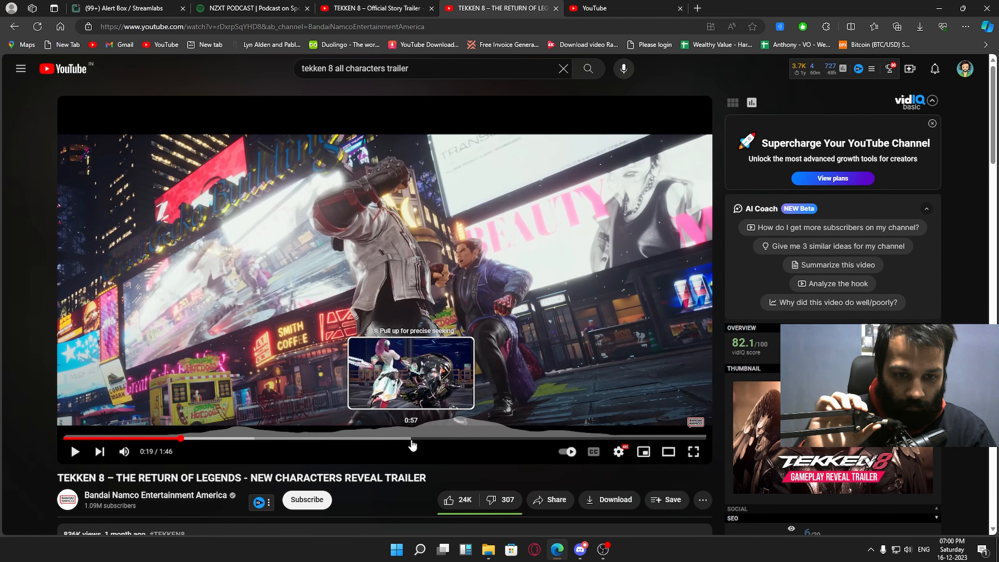
{"action": "left_click", "coordinate": [410, 438]}
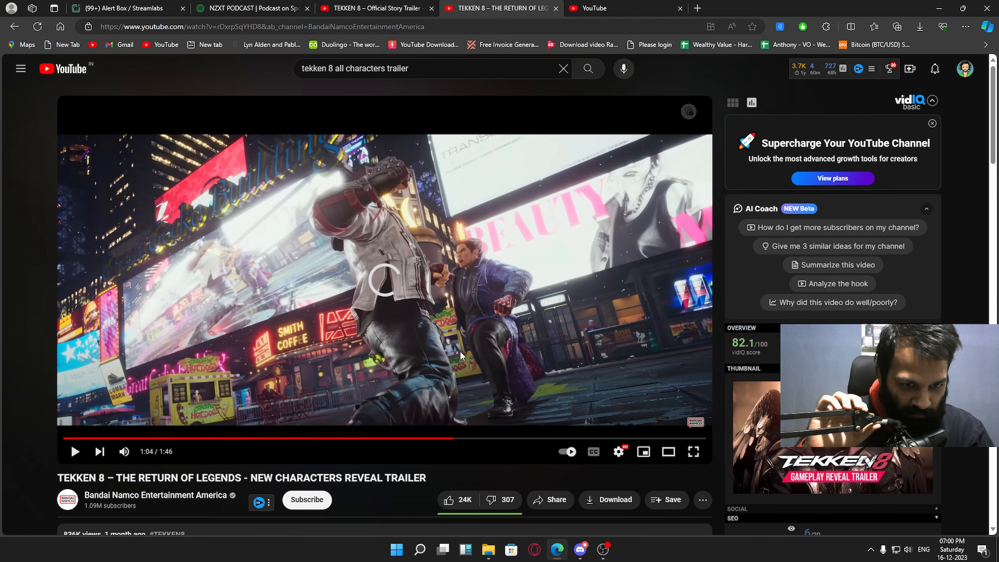
{"action": "left_click", "coordinate": [76, 451]}
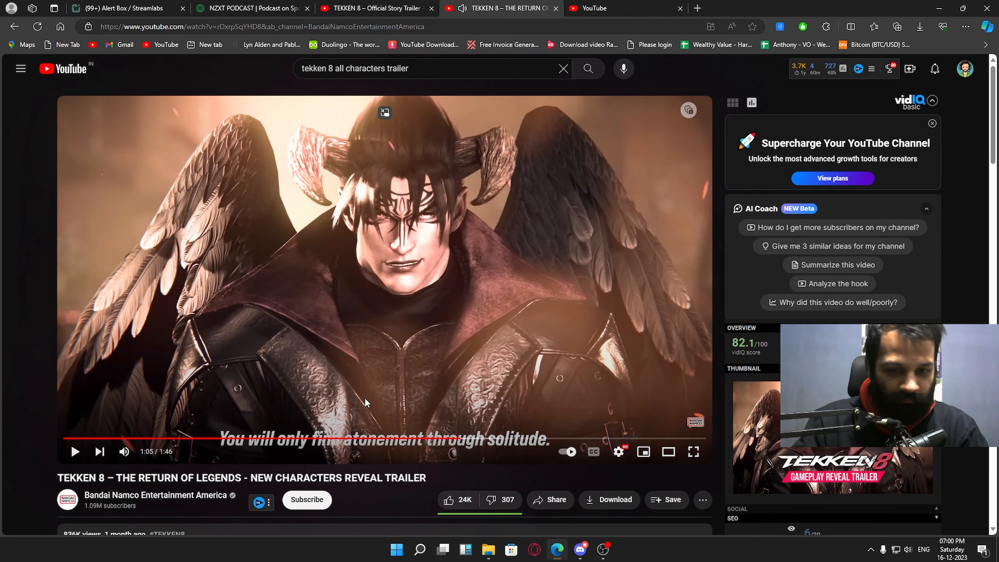
{"action": "mouse_move", "coordinate": [414, 252]}
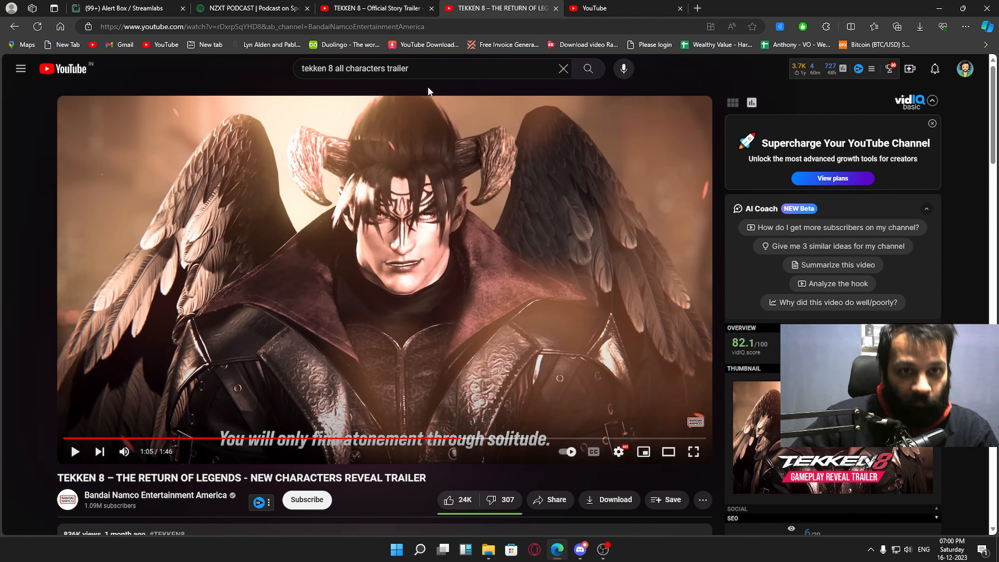
{"action": "left_click", "coordinate": [692, 451]}
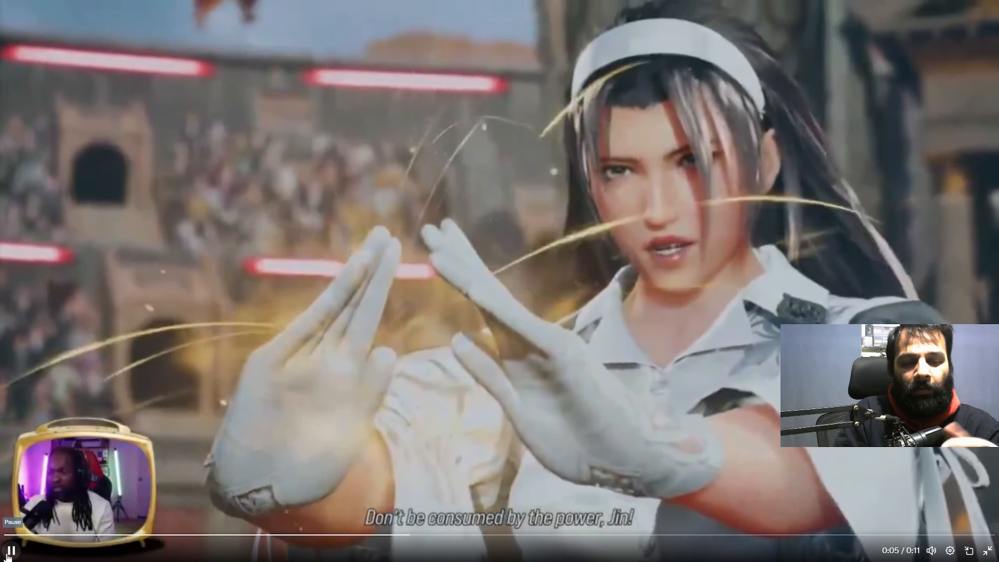
Close the Jun clip so the story trailer plays again from 0:07.
{"action": "left_click", "coordinate": [11, 549]}
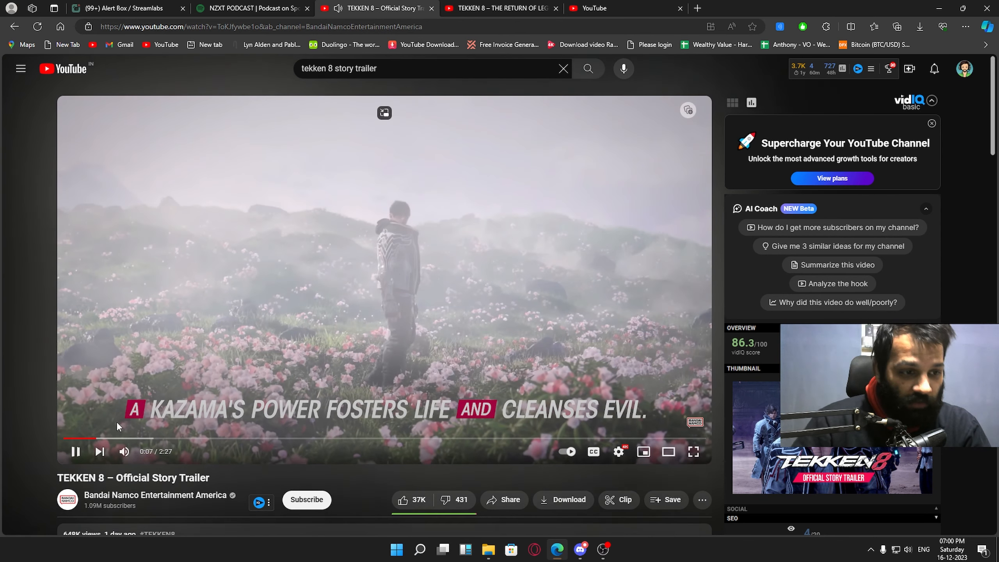
Rewind the story trailer to 0:00 and replay it up to the Jun and Jin scene.
{"action": "left_click", "coordinate": [75, 451]}
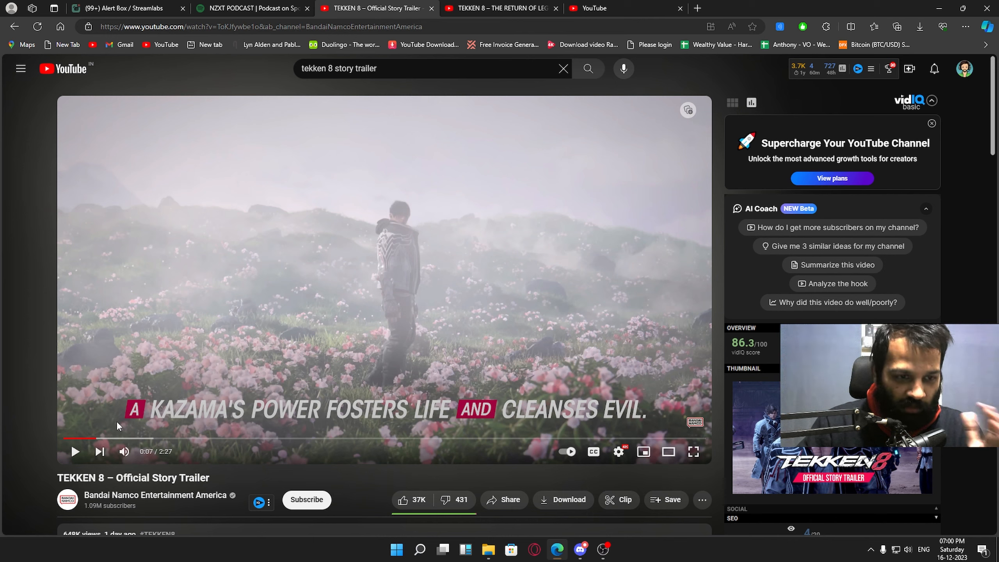
{"action": "left_click", "coordinate": [693, 451]}
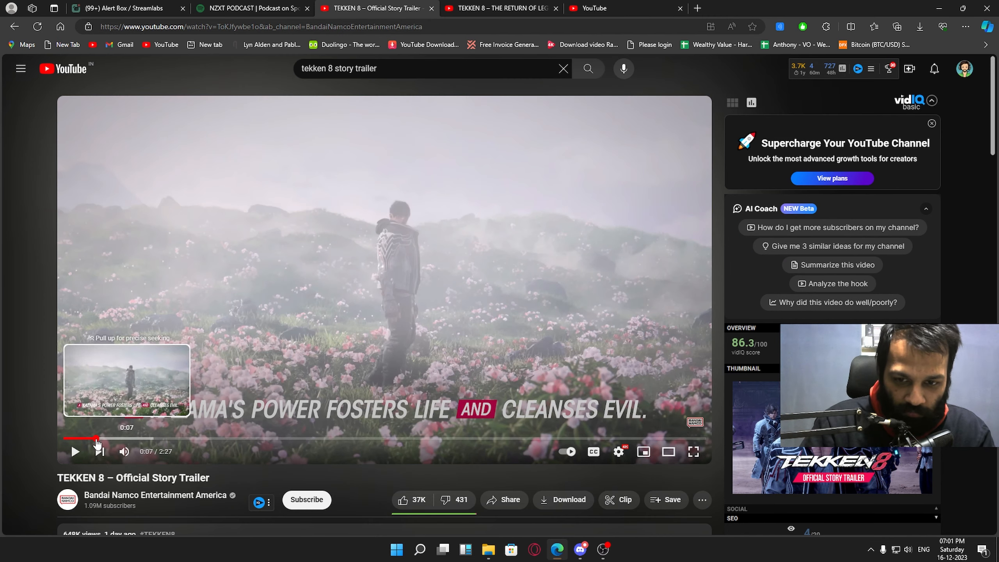
{"action": "left_click_drag", "start_coordinate": [97, 438], "coordinate": [64, 438]}
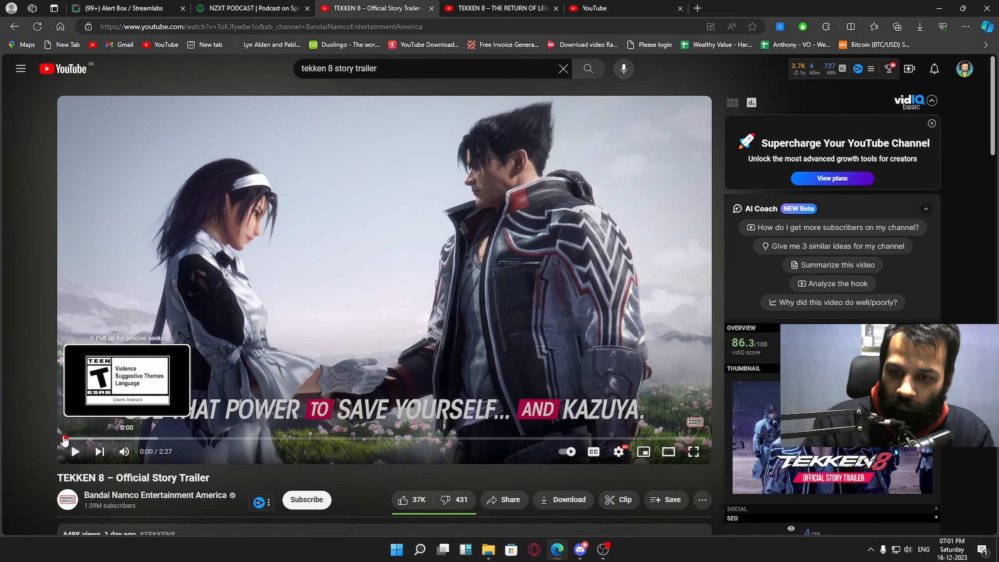
{"action": "left_click", "coordinate": [66, 439]}
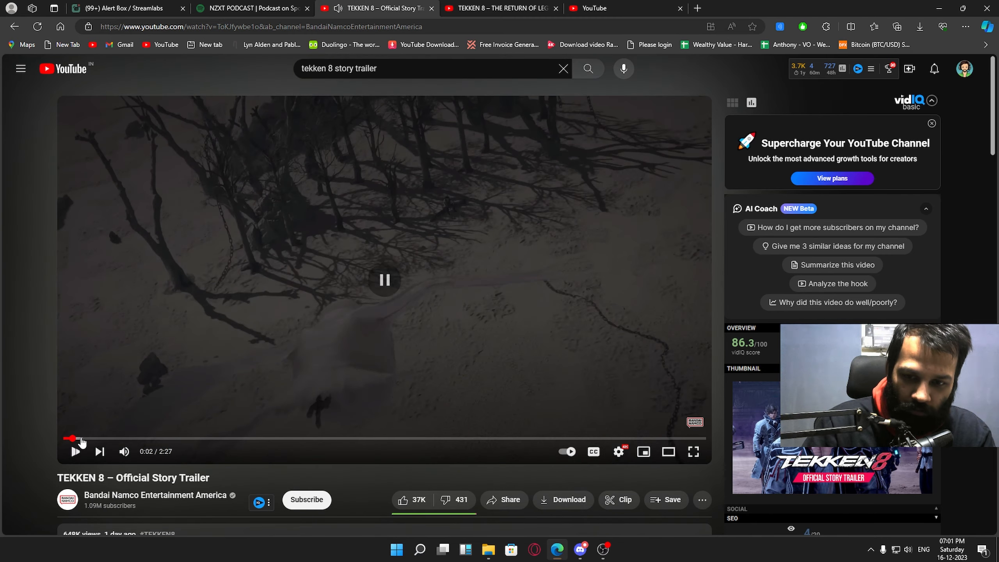
{"action": "left_click", "coordinate": [384, 282]}
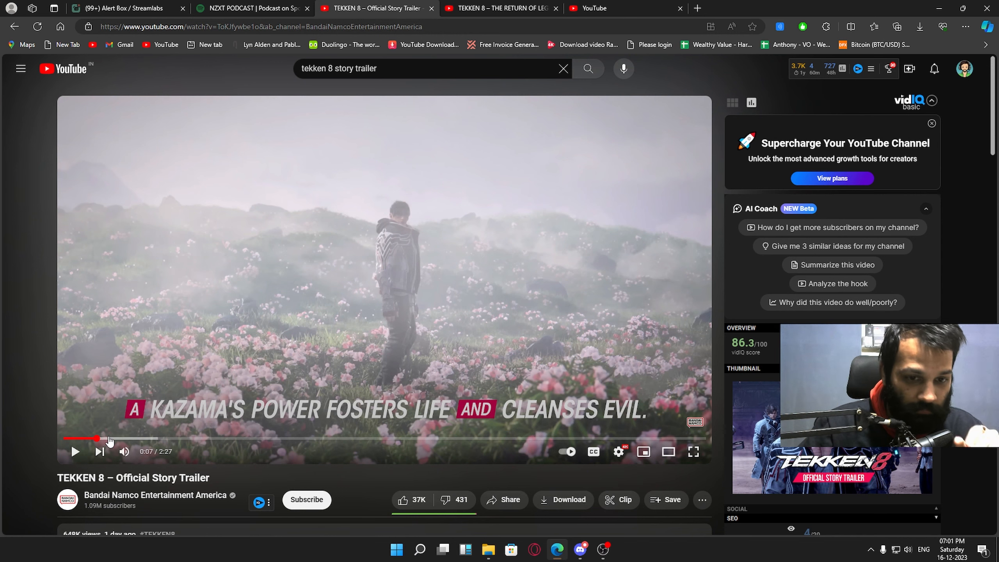
{"action": "mouse_move", "coordinate": [124, 438]}
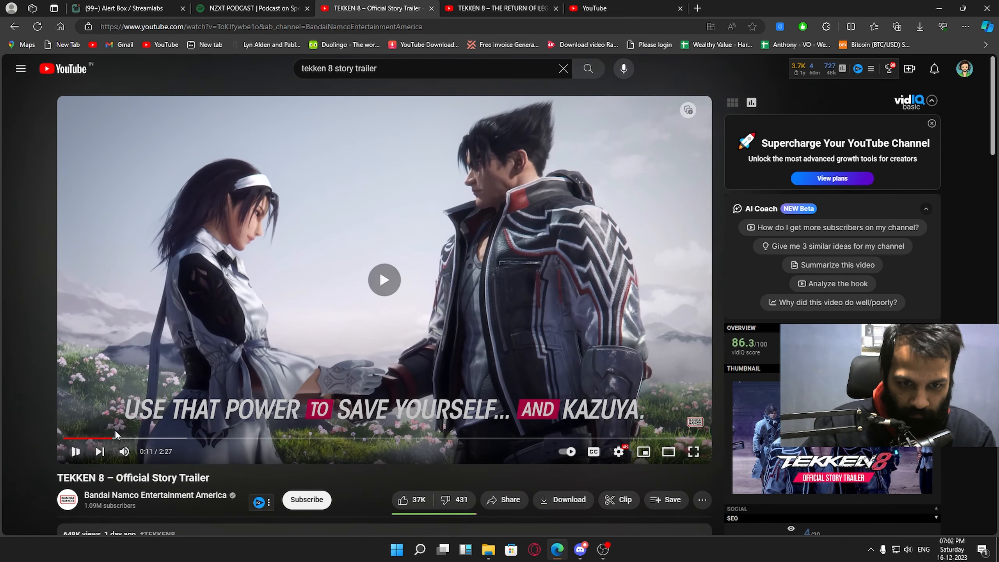
Pause on Kazuya in his chair, then jump the story trailer to about 1:40.
{"action": "left_click", "coordinate": [383, 279]}
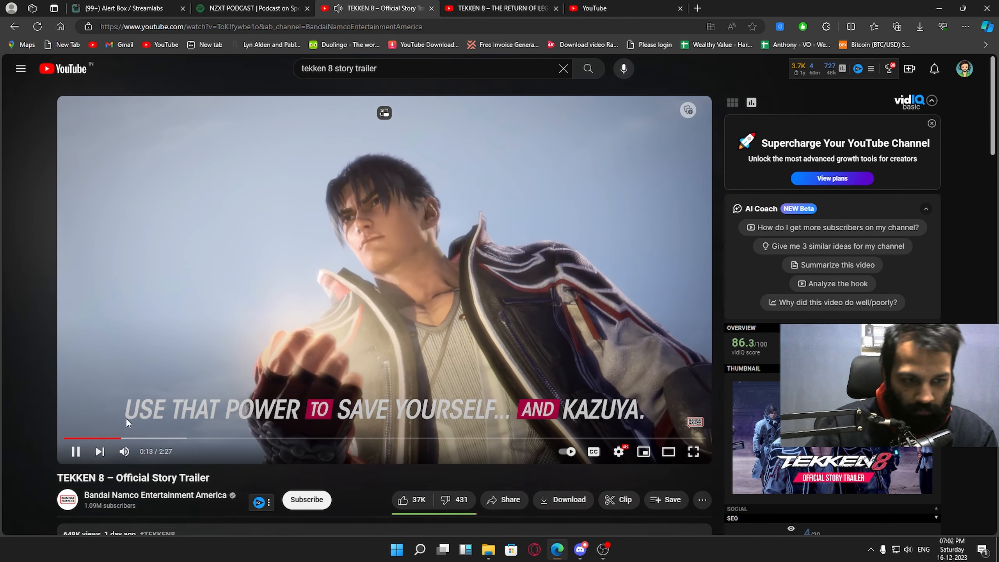
{"action": "left_click", "coordinate": [76, 451]}
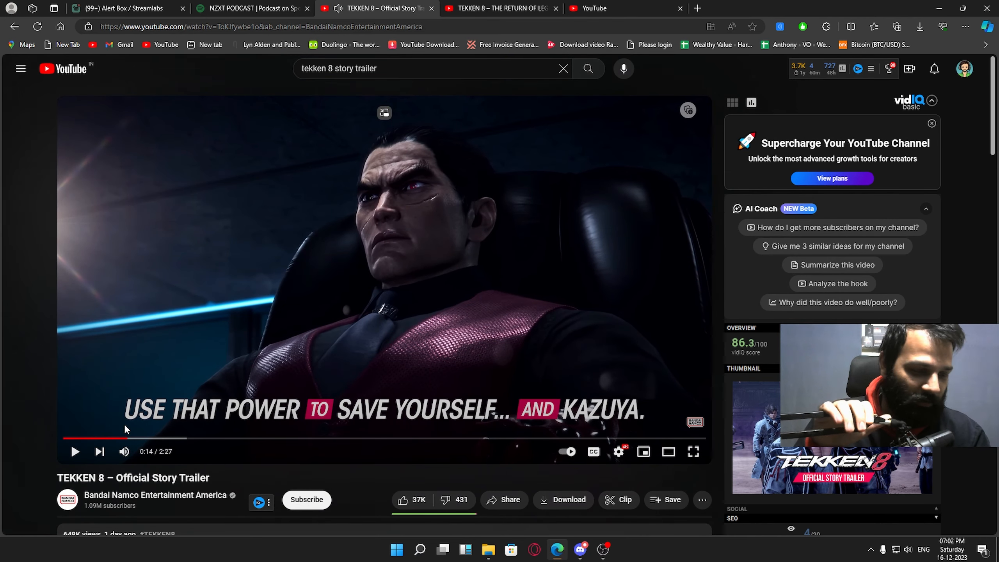
{"action": "mouse_move", "coordinate": [516, 437]}
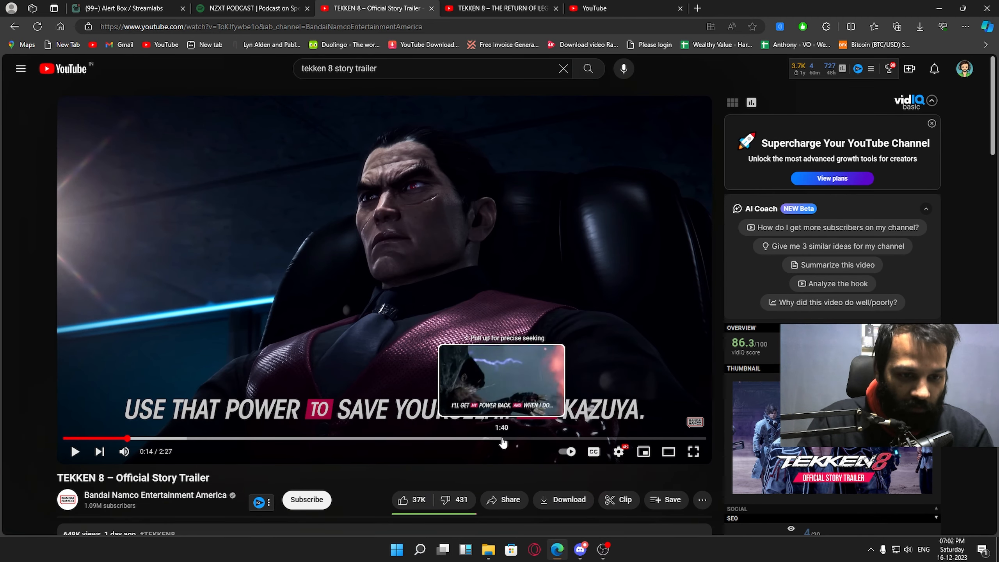
{"action": "left_click", "coordinate": [503, 438]}
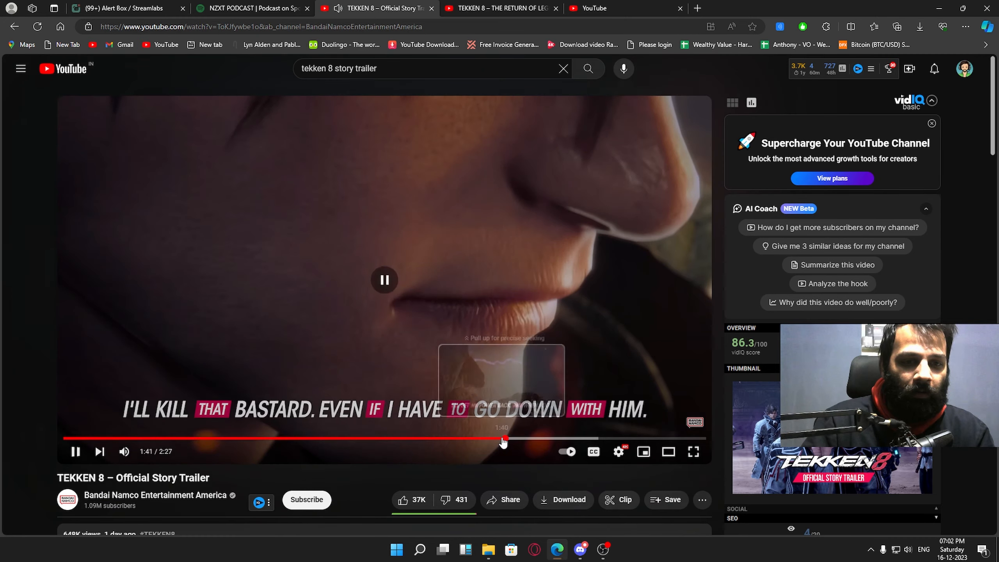
{"action": "left_click", "coordinate": [75, 451]}
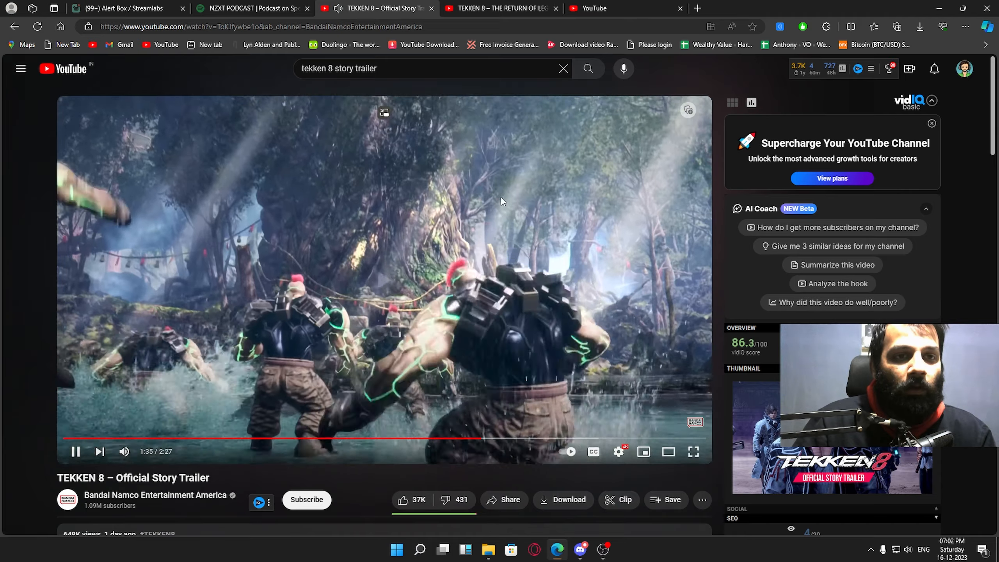
{"action": "mouse_move", "coordinate": [484, 439]}
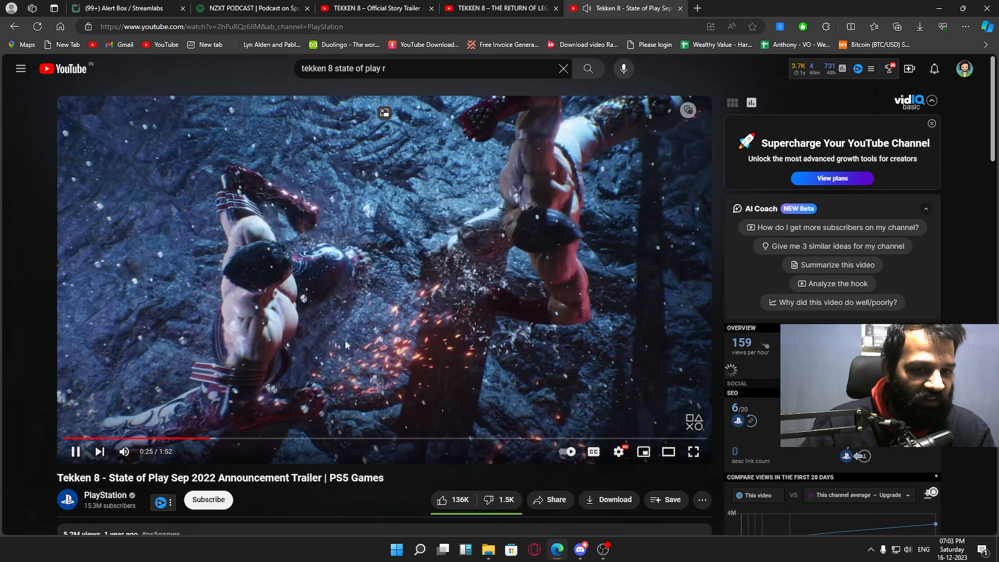
{"action": "left_click", "coordinate": [500, 7]}
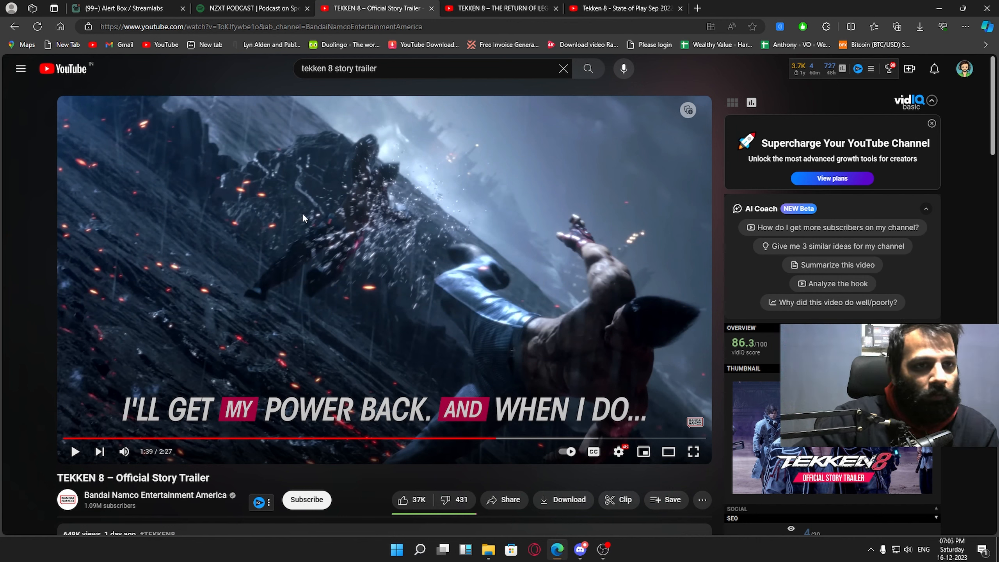
{"action": "left_click", "coordinate": [620, 8]}
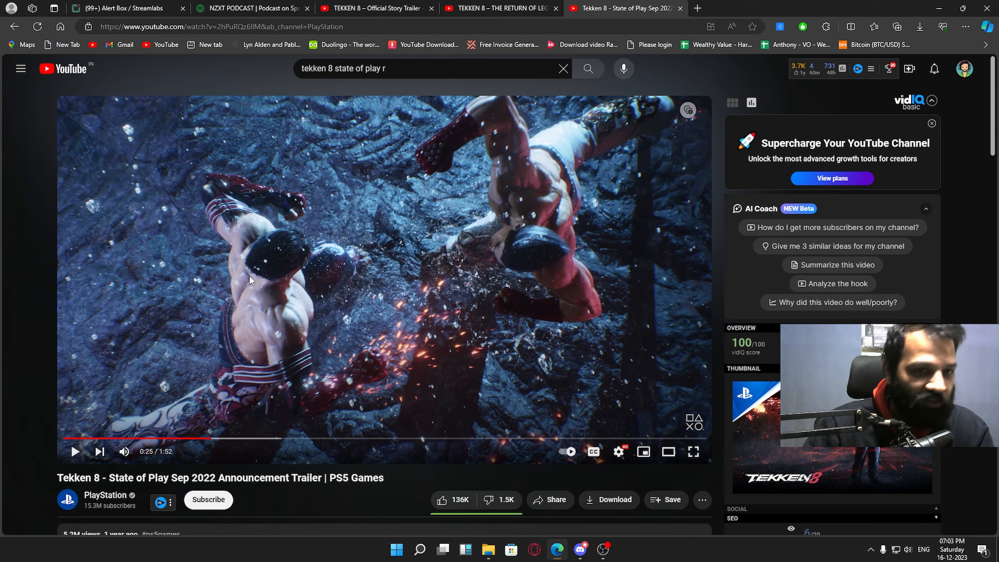
{"action": "left_click", "coordinate": [379, 8]}
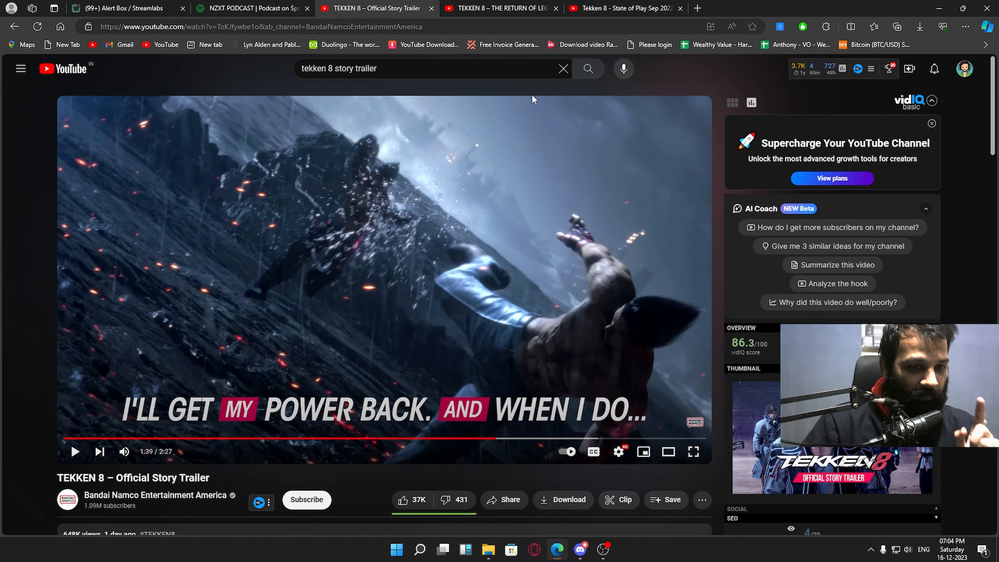
Move the story trailer back to 0:59 on the armoured vehicle.
{"action": "left_click", "coordinate": [505, 8]}
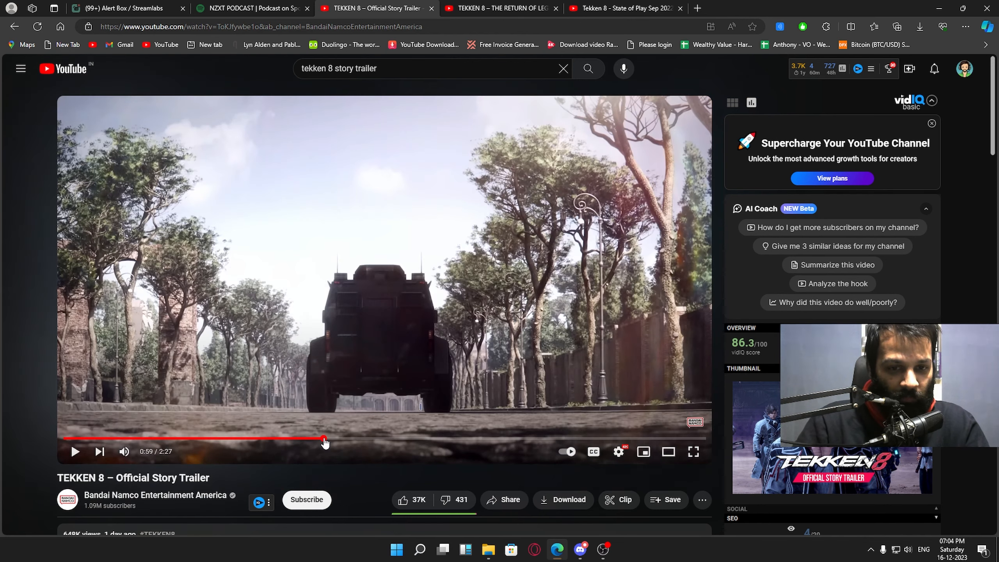
Seek the story trailer near 1:17, then flip through the three trailer tabs and back.
{"action": "left_click_drag", "start_coordinate": [325, 439], "coordinate": [425, 438]}
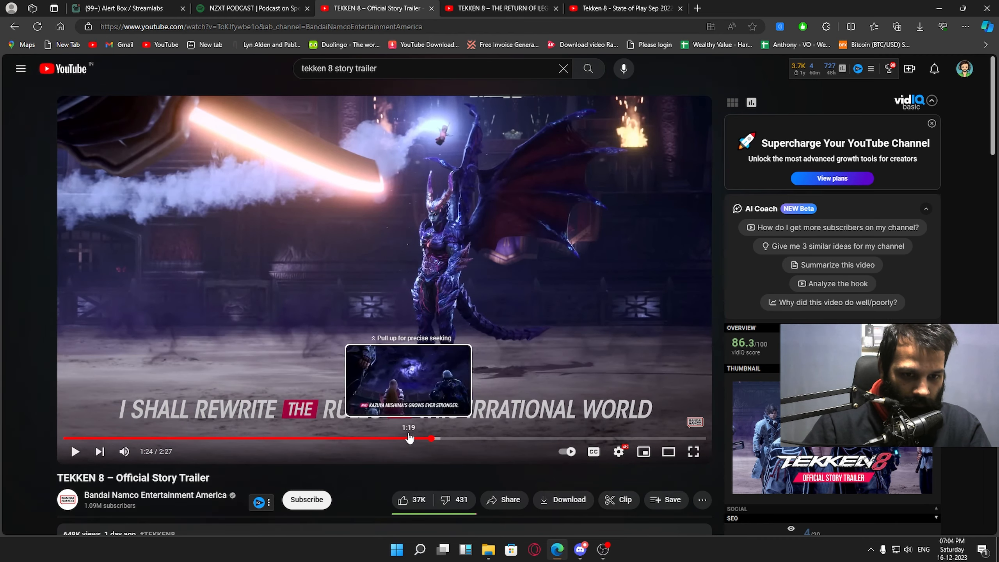
{"action": "left_click", "coordinate": [411, 439]}
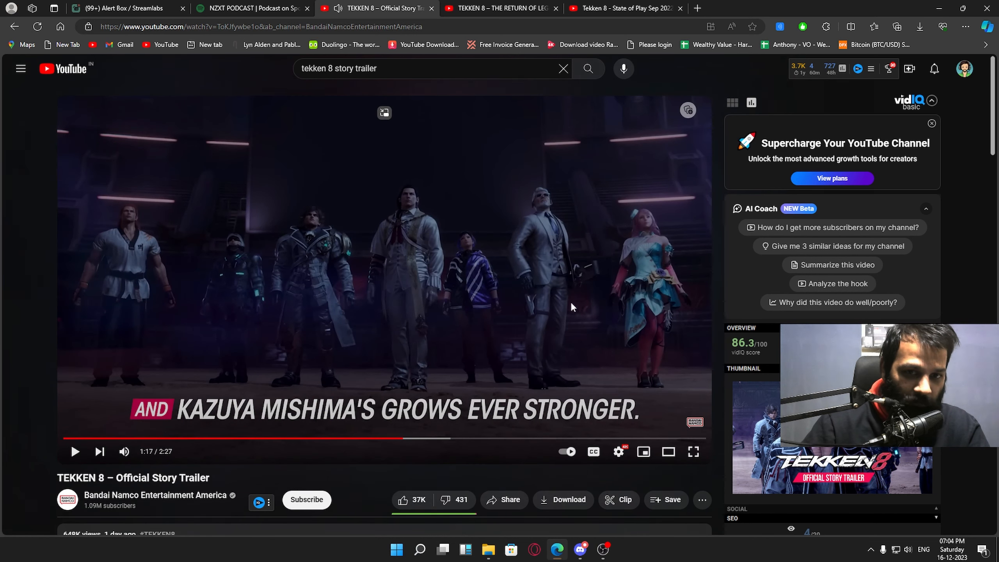
{"action": "mouse_move", "coordinate": [343, 190]}
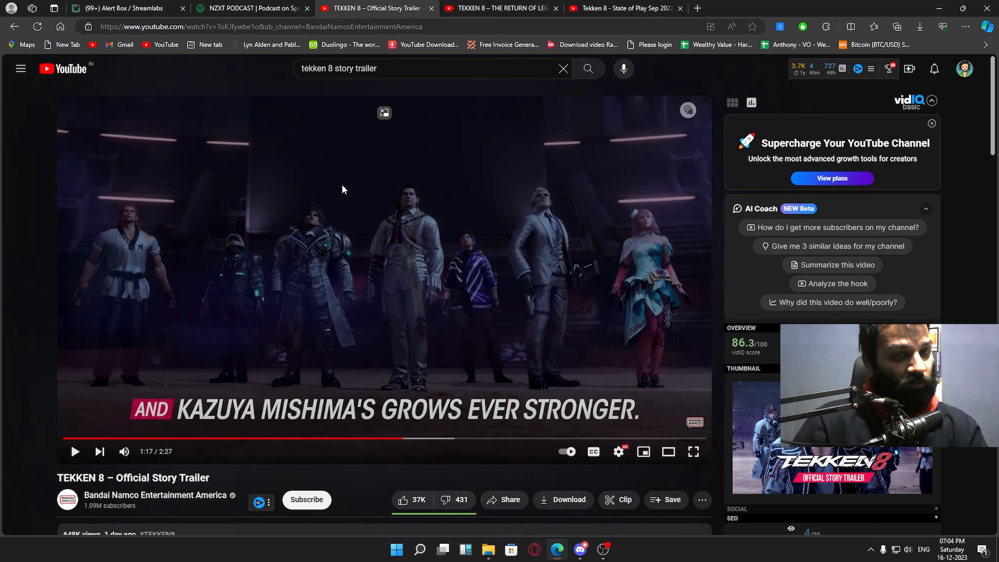
{"action": "left_click", "coordinate": [494, 8]}
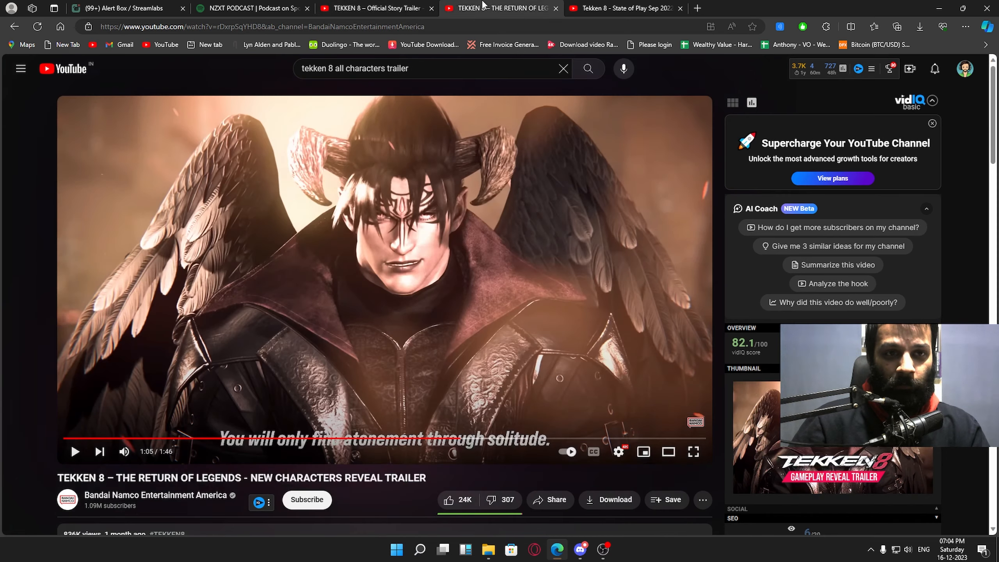
{"action": "left_click", "coordinate": [379, 8]}
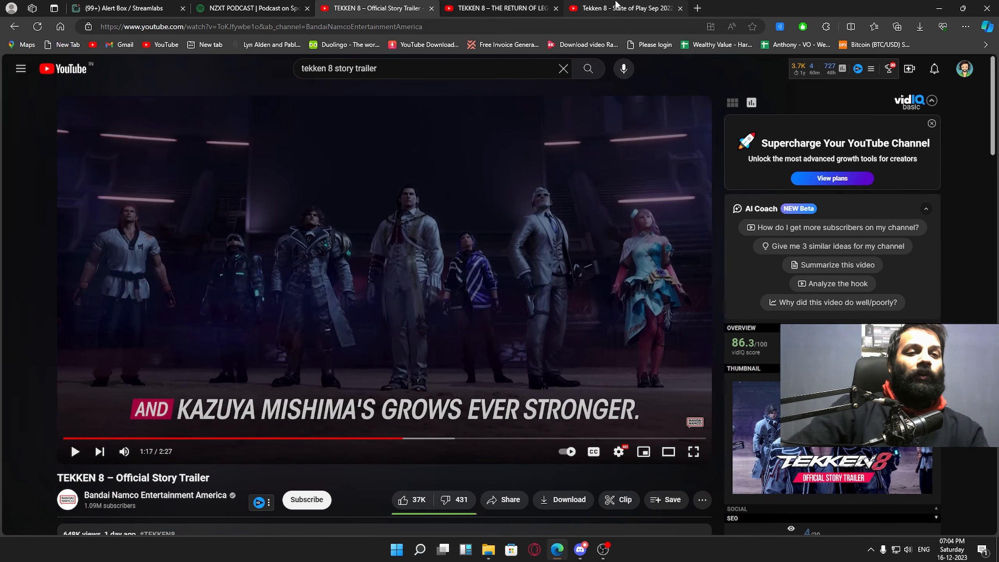
{"action": "left_click", "coordinate": [616, 8]}
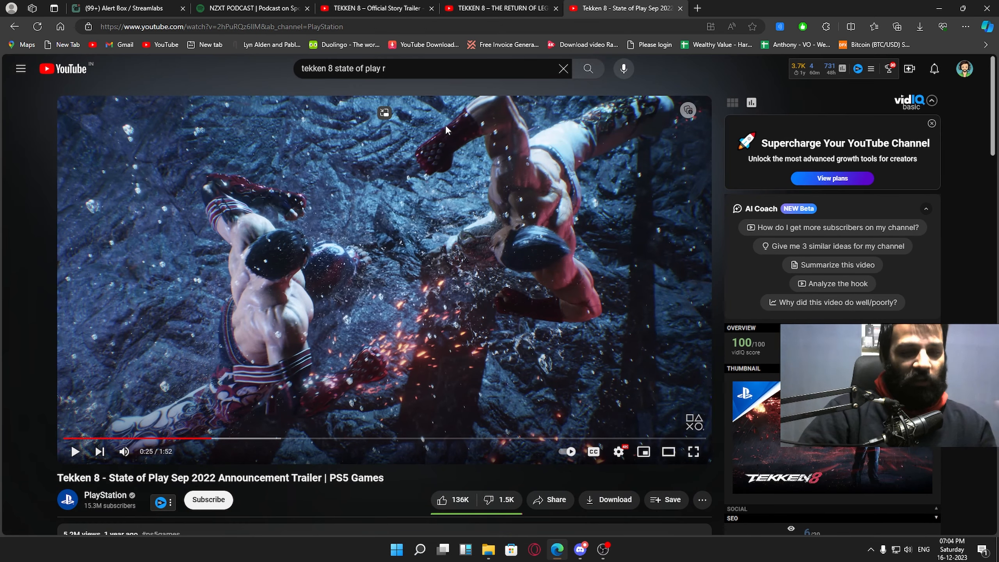
{"action": "left_click", "coordinate": [501, 8]}
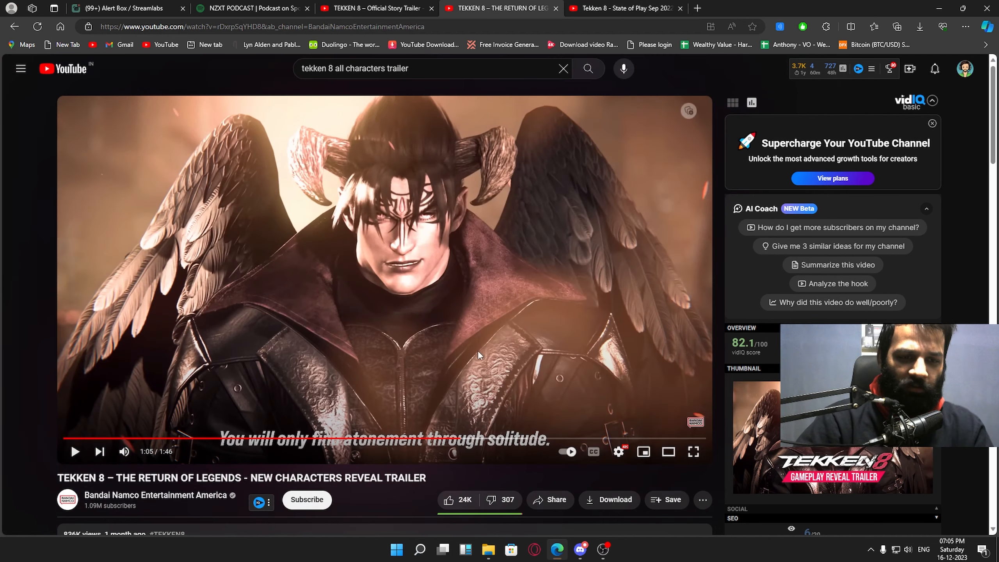
{"action": "left_click", "coordinate": [378, 8]}
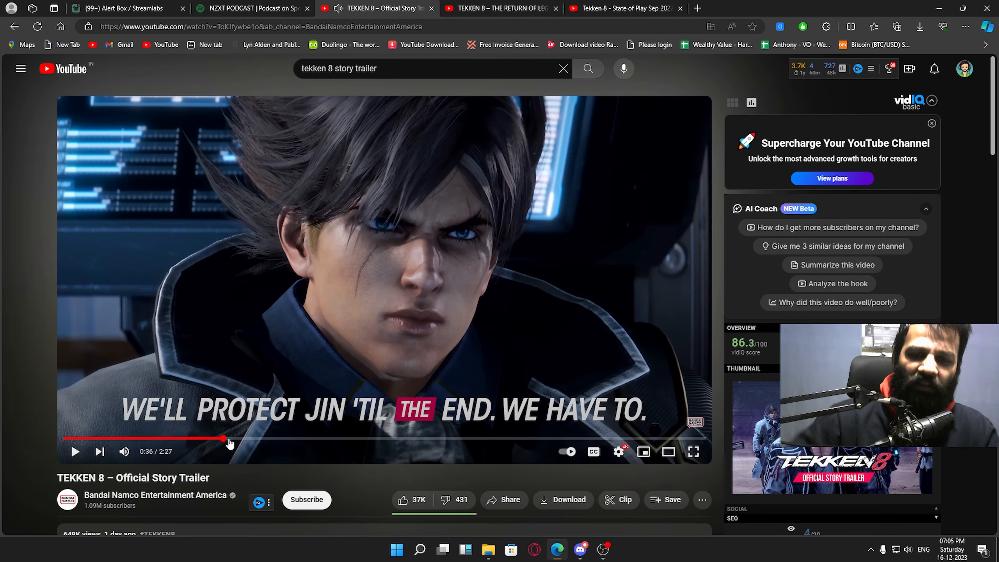
Scrub the story trailer from 0:43 through 0:54 and 1:06 to 1:08.
{"action": "left_click", "coordinate": [251, 438]}
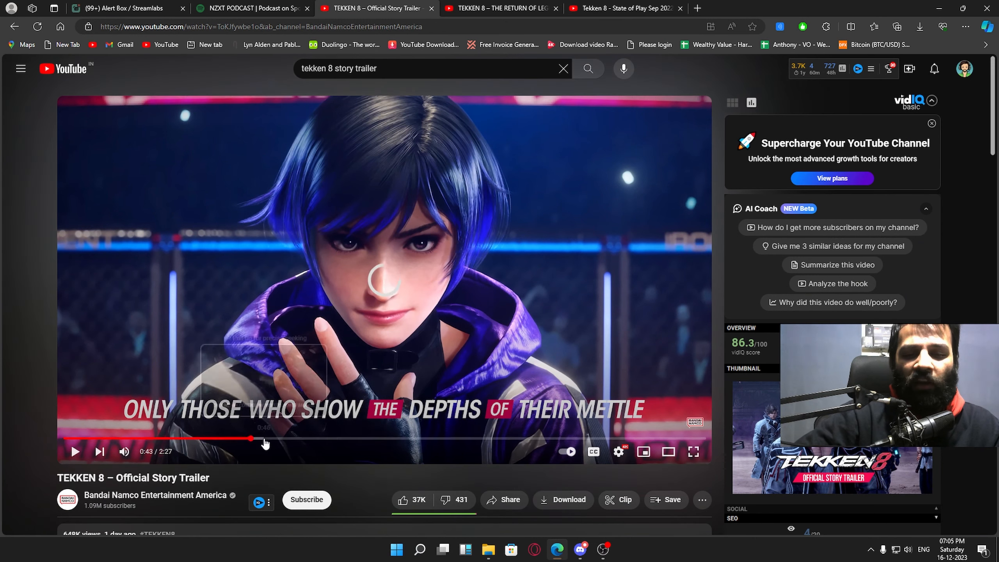
{"action": "left_click_drag", "start_coordinate": [251, 439], "coordinate": [272, 438]}
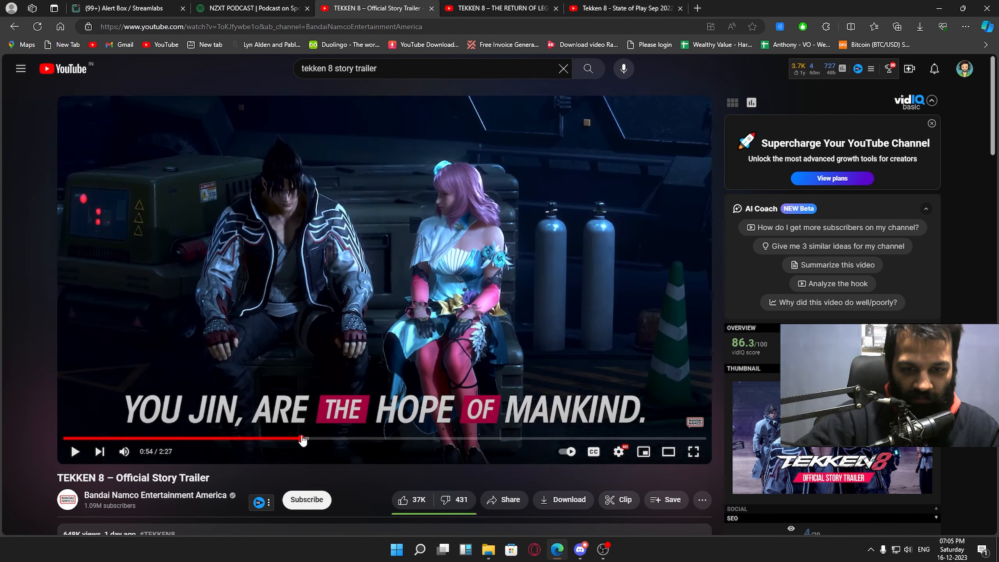
{"action": "left_click_drag", "start_coordinate": [304, 439], "coordinate": [355, 441]}
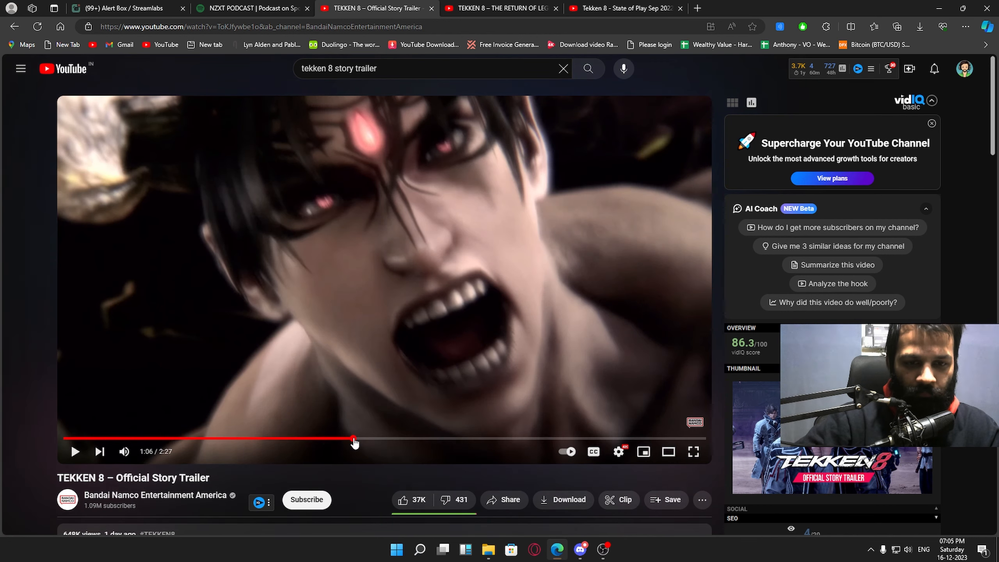
{"action": "left_click_drag", "start_coordinate": [354, 438], "coordinate": [370, 439]}
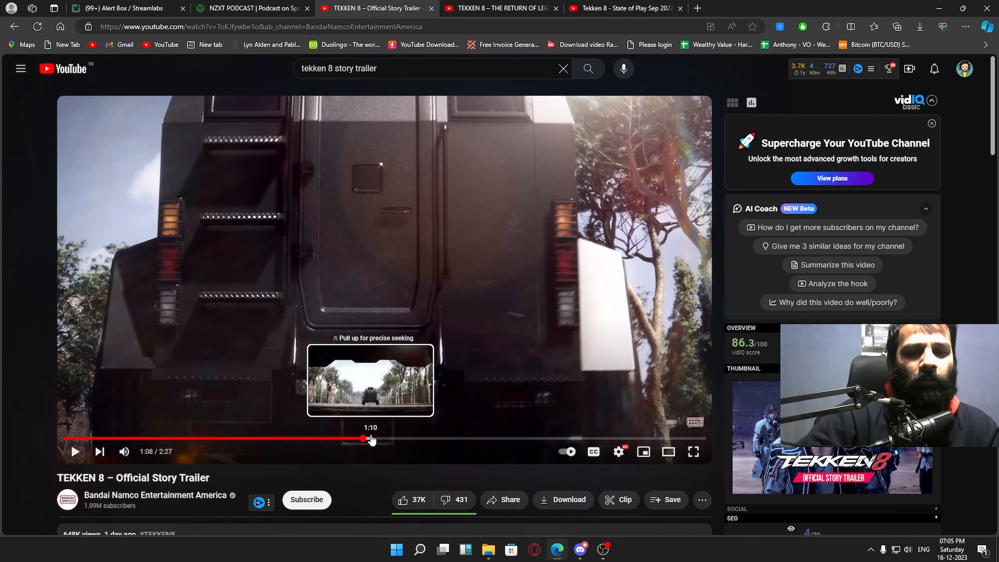
{"action": "mouse_move", "coordinate": [419, 445]}
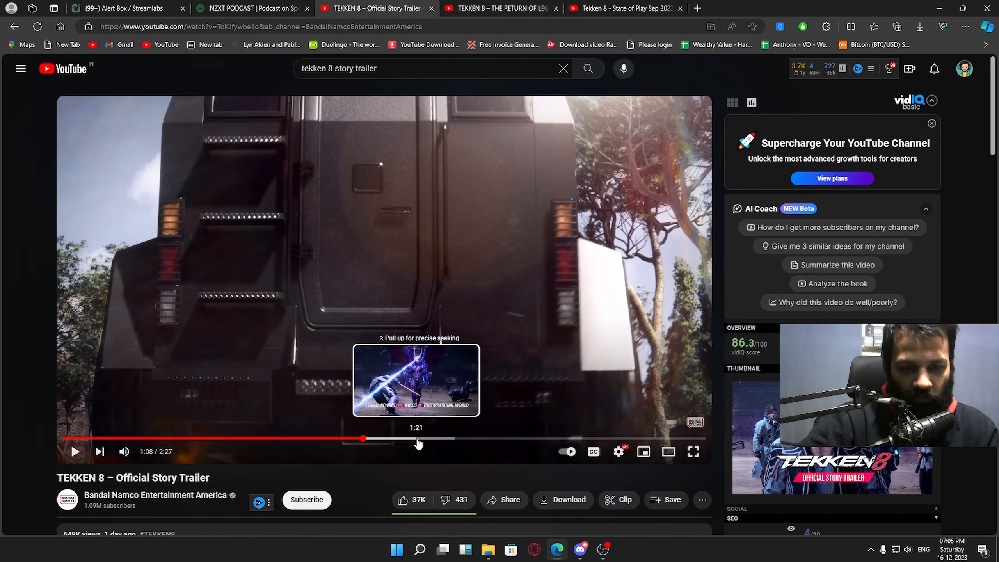
Jump the story trailer to 1:21 on the glowing-eyed demonic face.
{"action": "left_click", "coordinate": [418, 439]}
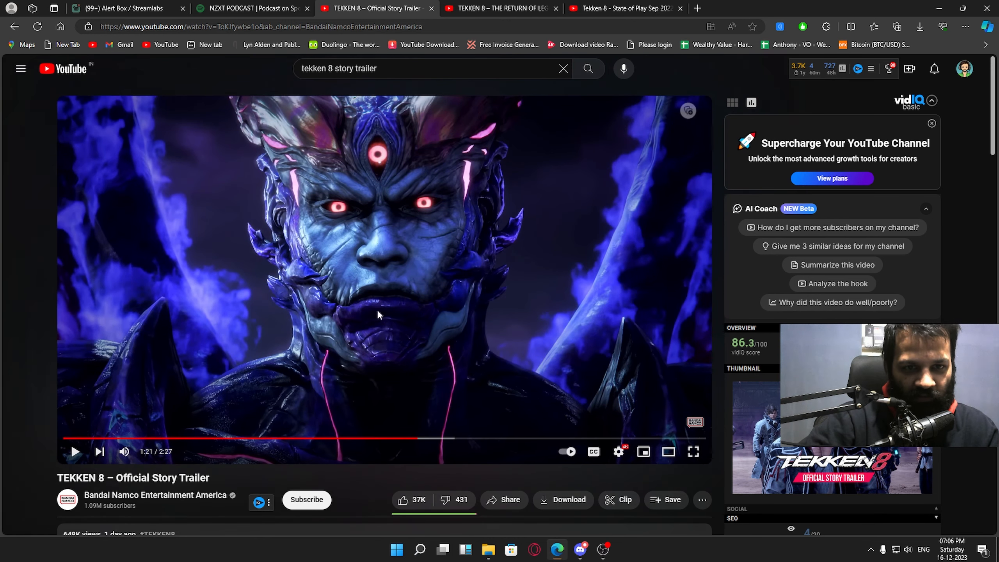
{"action": "mouse_move", "coordinate": [448, 439]}
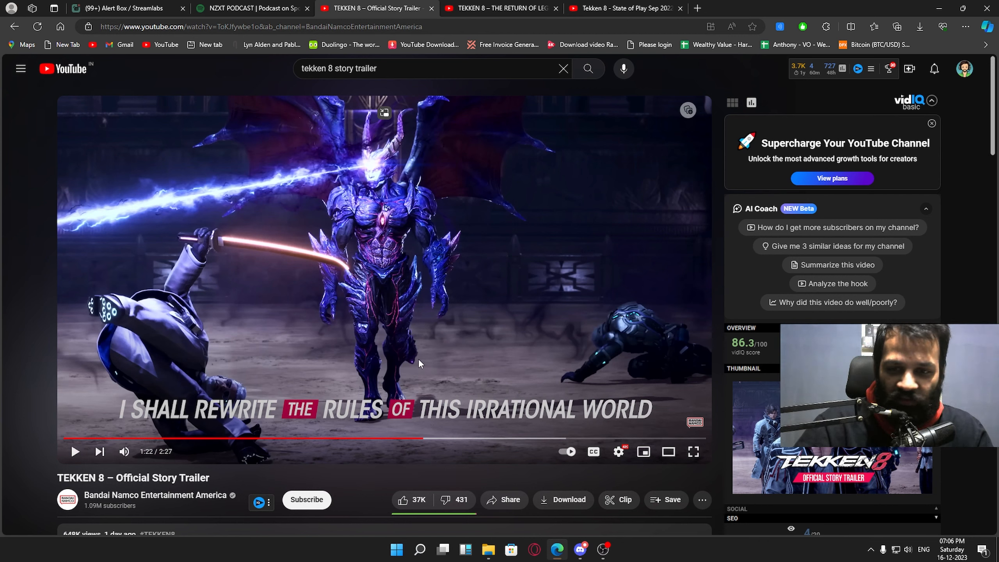
{"action": "mouse_move", "coordinate": [419, 363]}
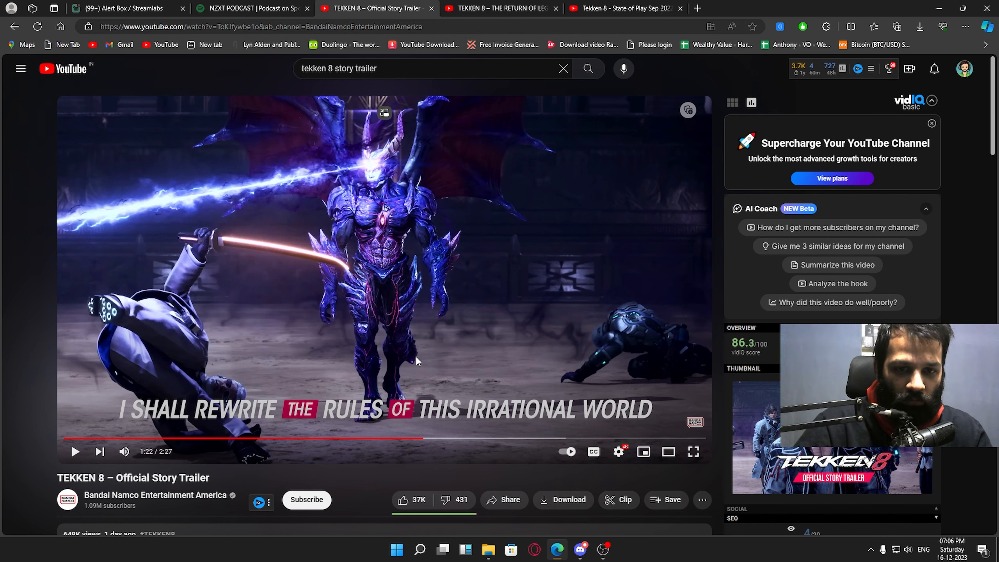
{"action": "mouse_move", "coordinate": [389, 439]}
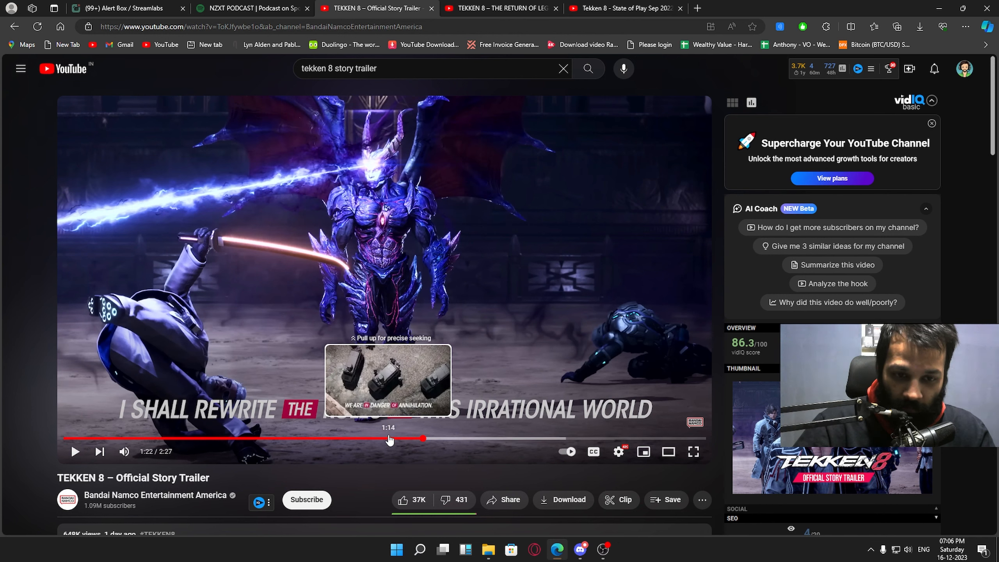
{"action": "mouse_move", "coordinate": [374, 441]}
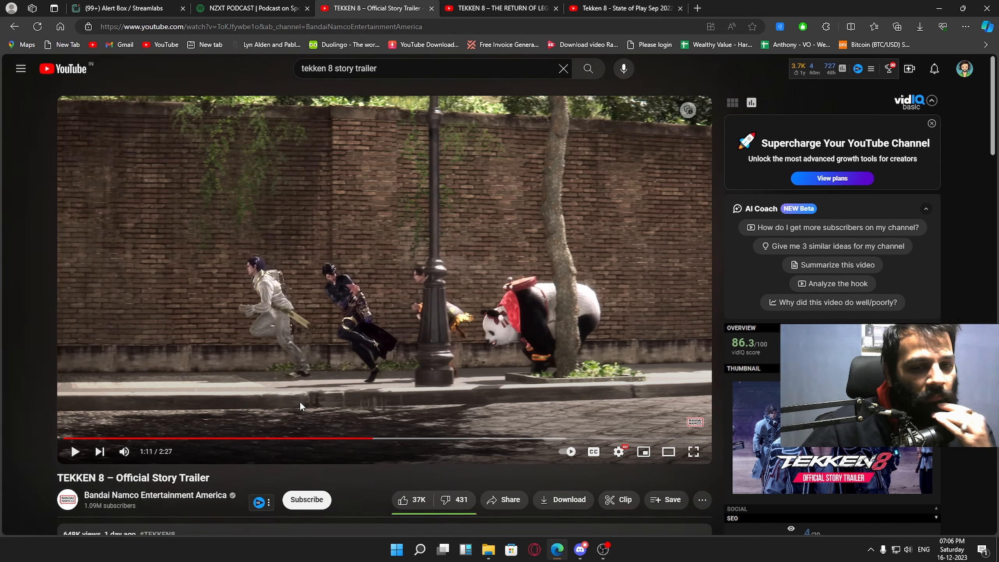
{"action": "mouse_move", "coordinate": [502, 440]}
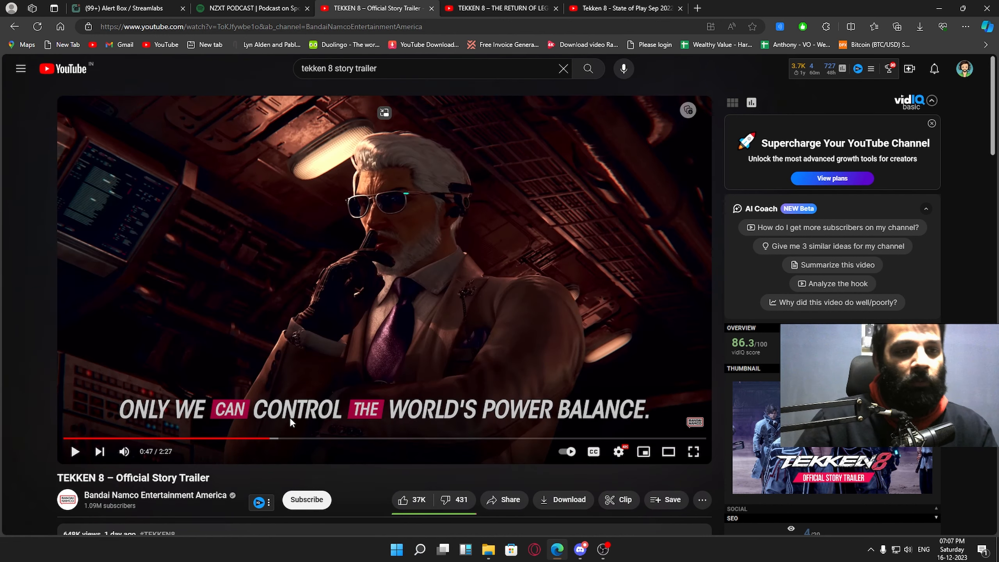
{"action": "mouse_move", "coordinate": [481, 140]}
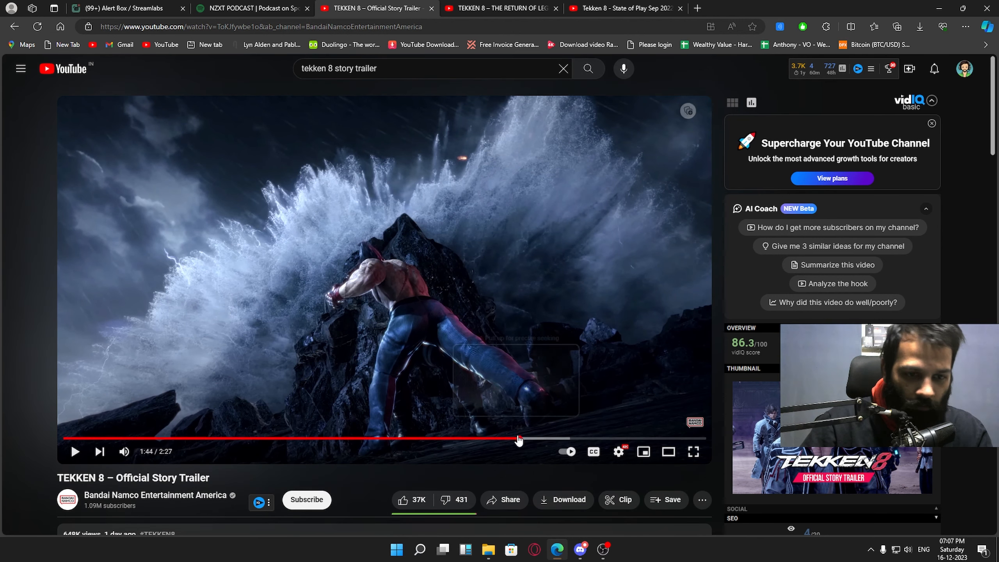
{"action": "mouse_move", "coordinate": [577, 449]}
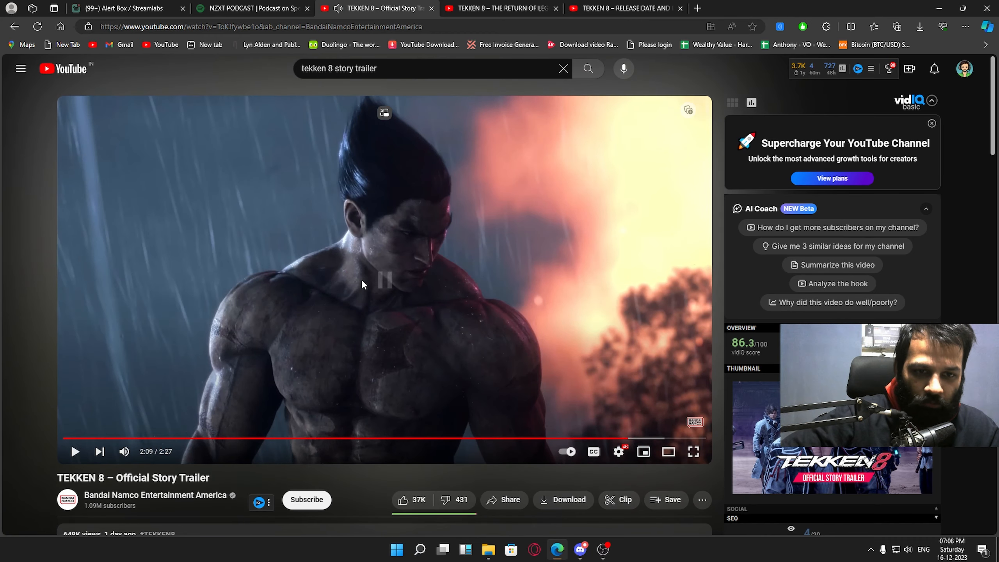
Switch to the Return of Legends trailer showing the winged figure at 1:05.
{"action": "left_click", "coordinate": [504, 8]}
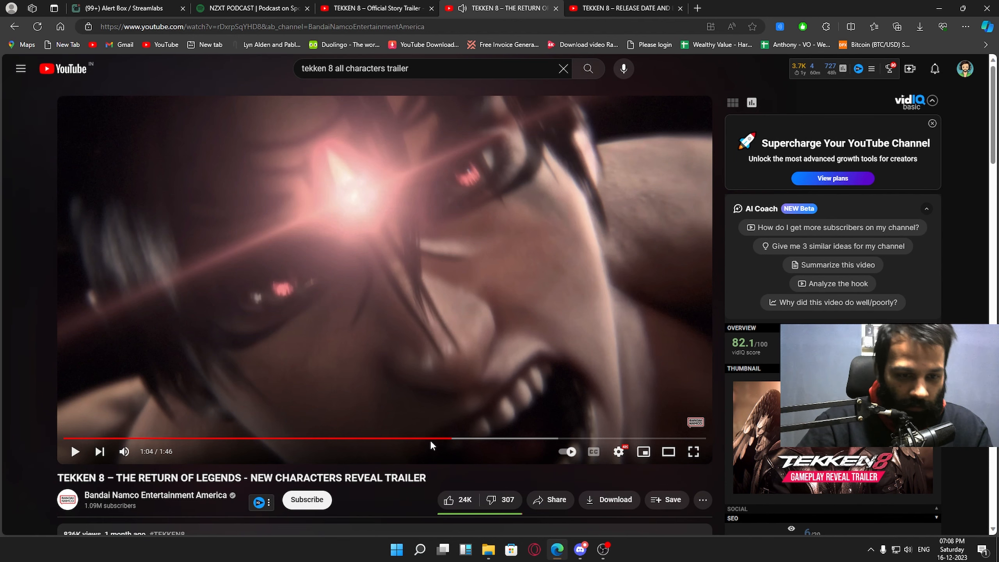
{"action": "mouse_move", "coordinate": [439, 441]}
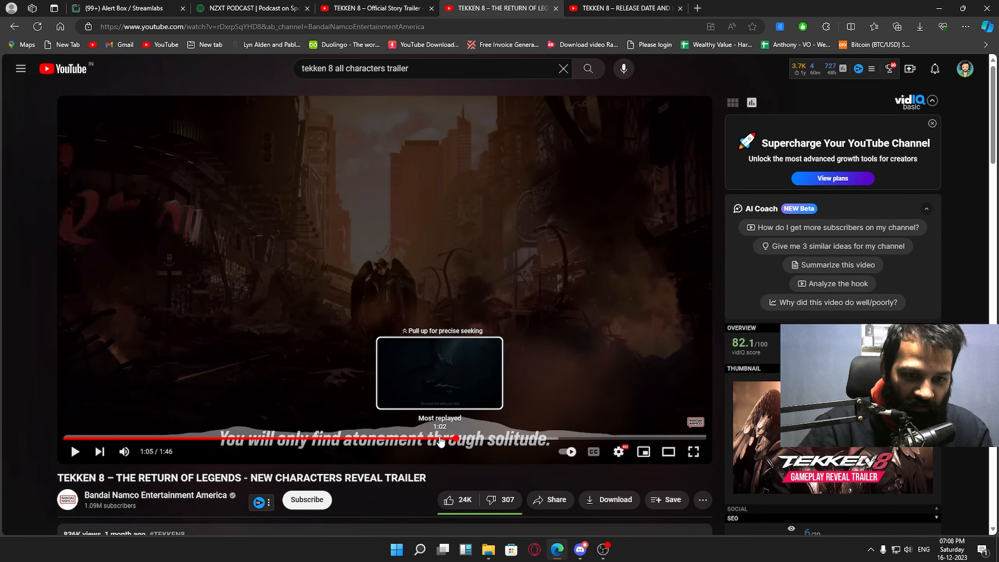
{"action": "mouse_move", "coordinate": [417, 273]}
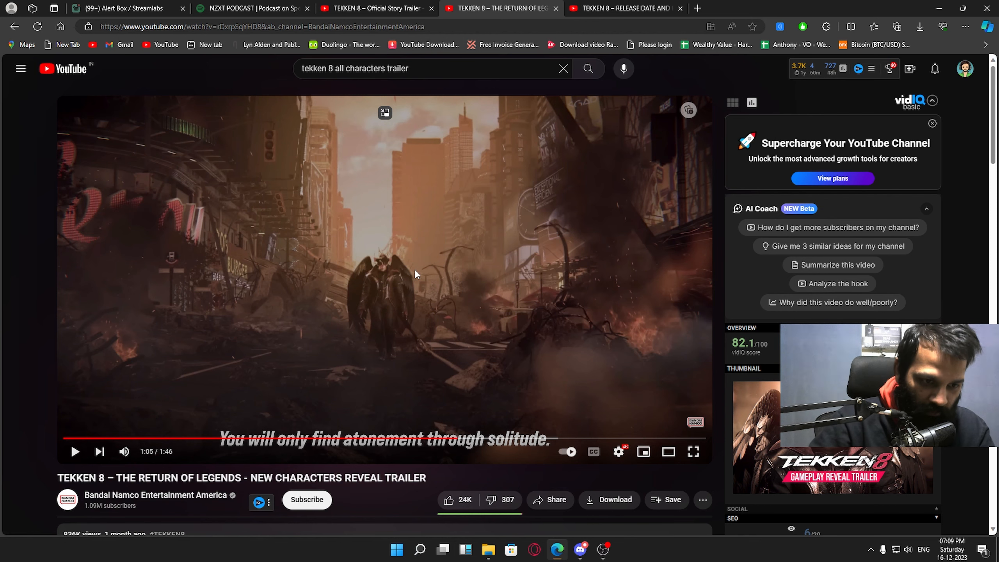
Return to the story trailer and move it to the 1:59 water explosion.
{"action": "left_click", "coordinate": [374, 8]}
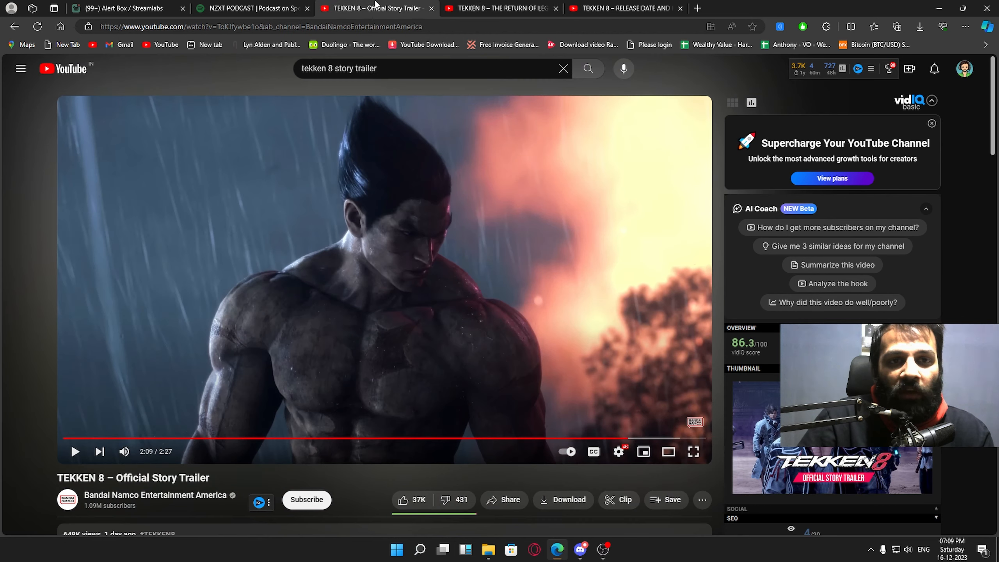
{"action": "mouse_move", "coordinate": [227, 441]}
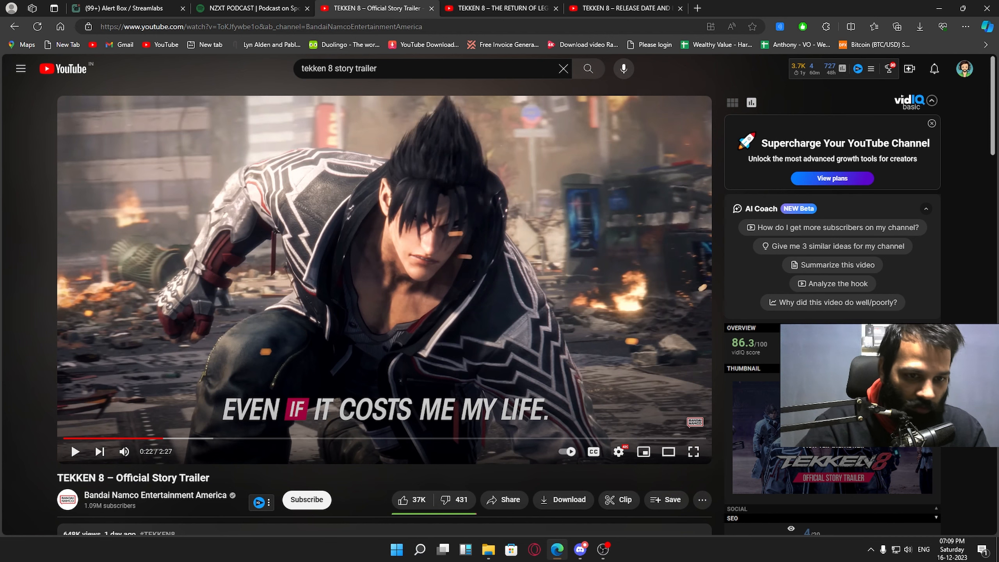
{"action": "left_click", "coordinate": [500, 8]}
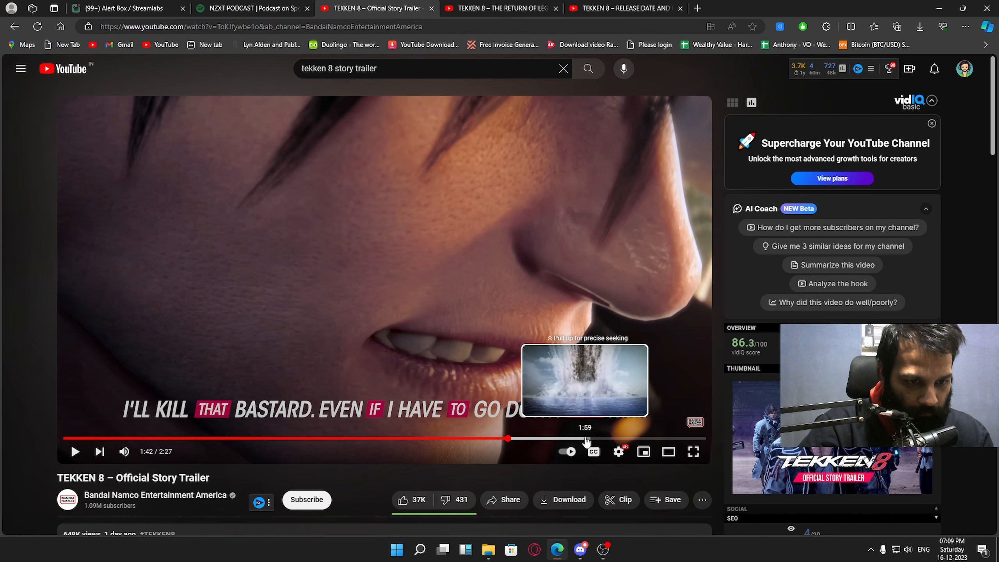
{"action": "left_click_drag", "start_coordinate": [506, 438], "coordinate": [575, 438]}
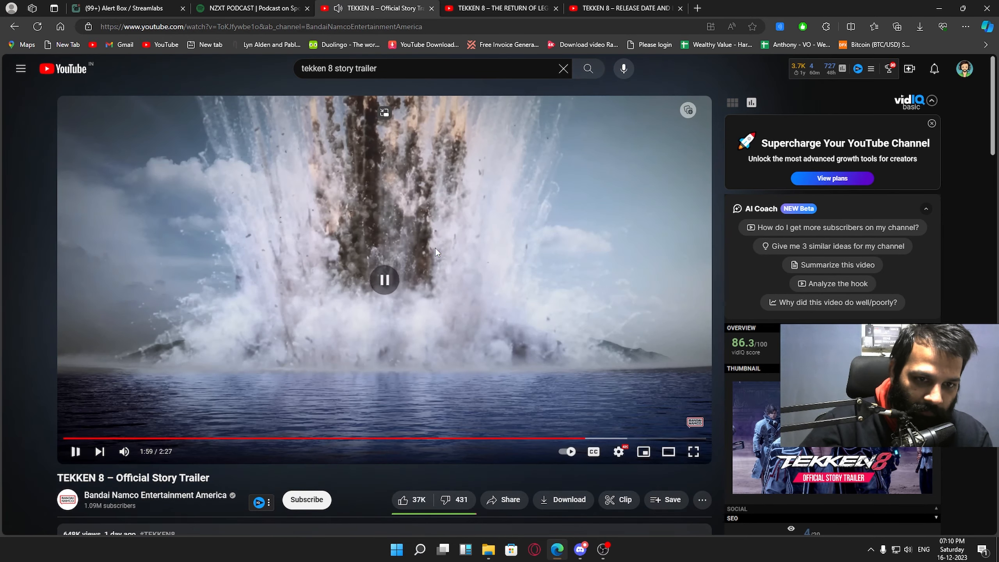
Pause the Official Story Trailer at 1:59 on the water explosion over the sea.
{"action": "left_click", "coordinate": [383, 280]}
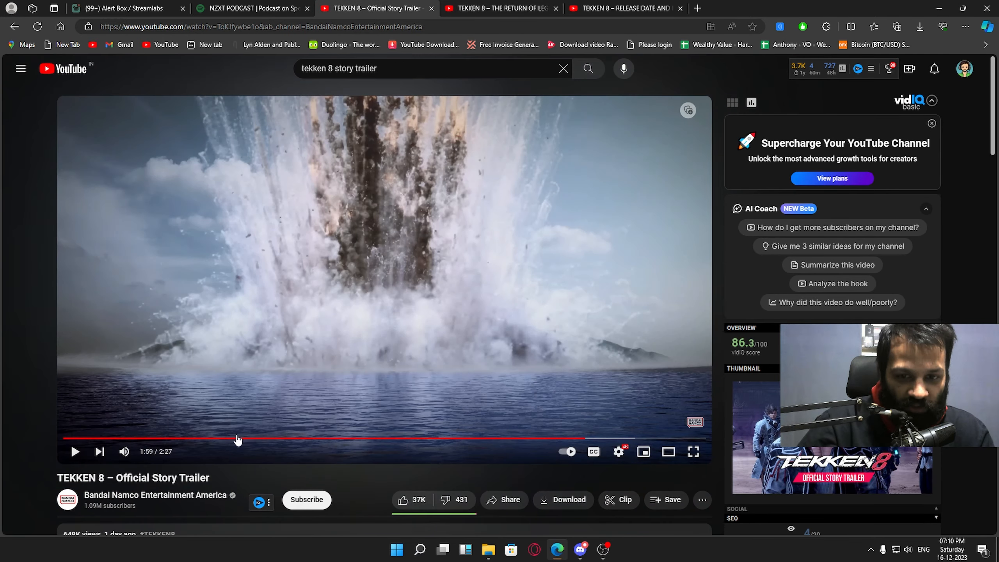
{"action": "mouse_move", "coordinate": [605, 443]}
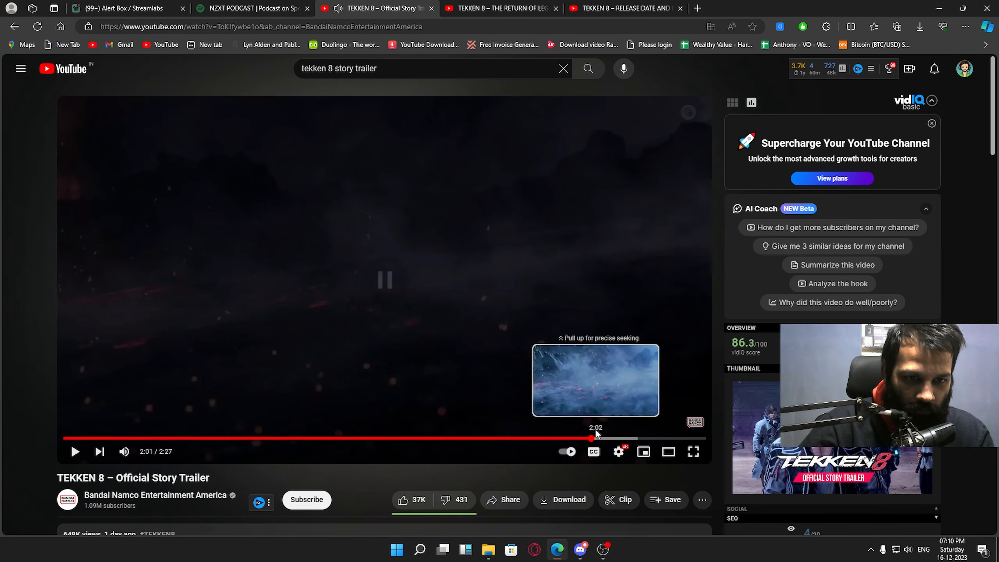
{"action": "mouse_move", "coordinate": [356, 247]}
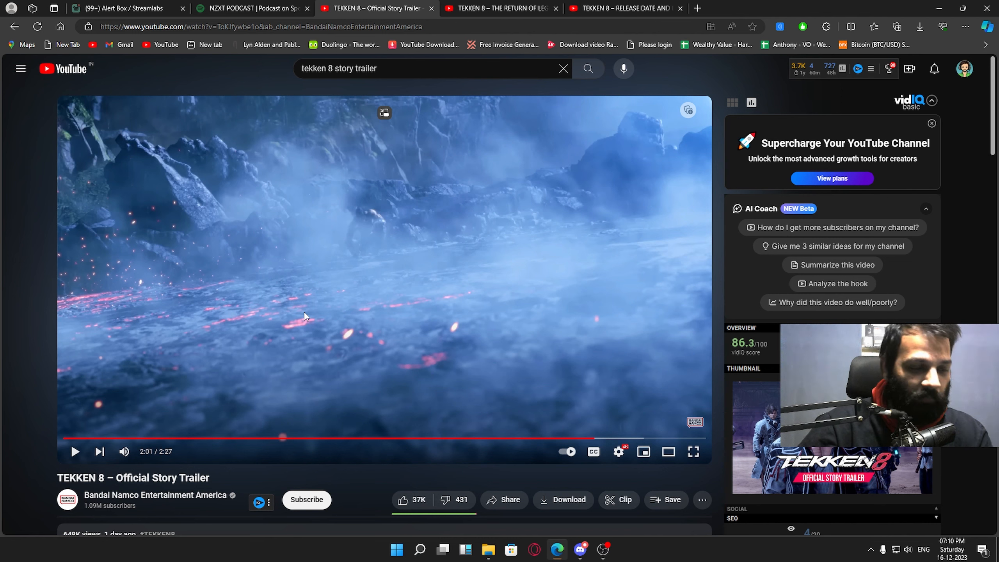
{"action": "mouse_move", "coordinate": [353, 250]}
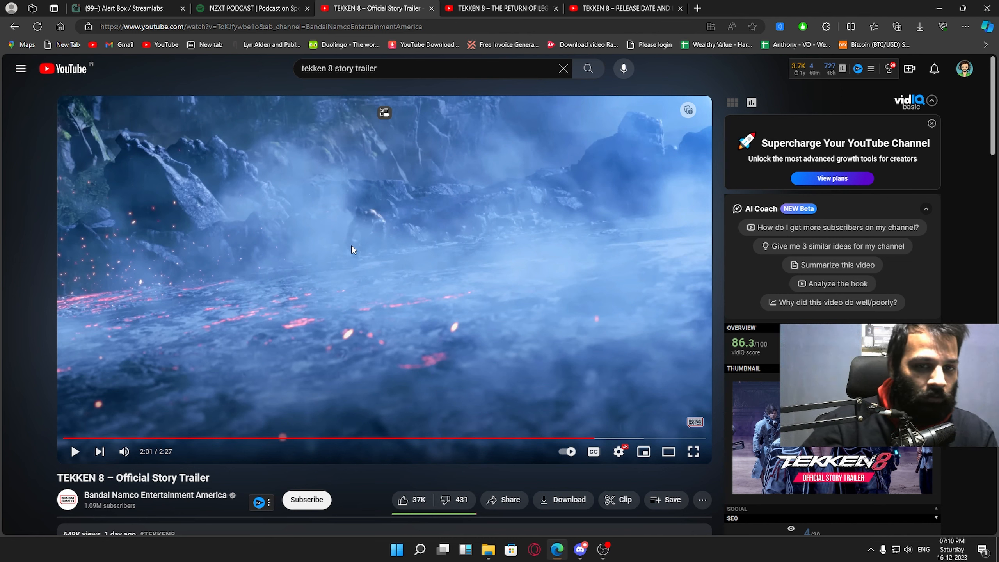
{"action": "mouse_move", "coordinate": [432, 222]}
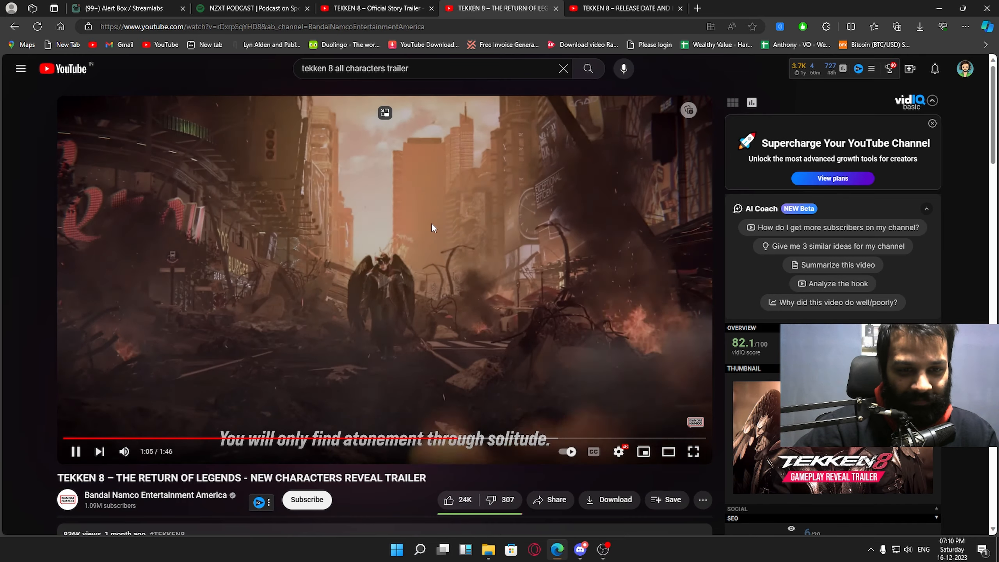
Return to the story trailer tab, then switch to the Lee vs. Panda (Ultra High) video tab.
{"action": "left_click", "coordinate": [381, 6]}
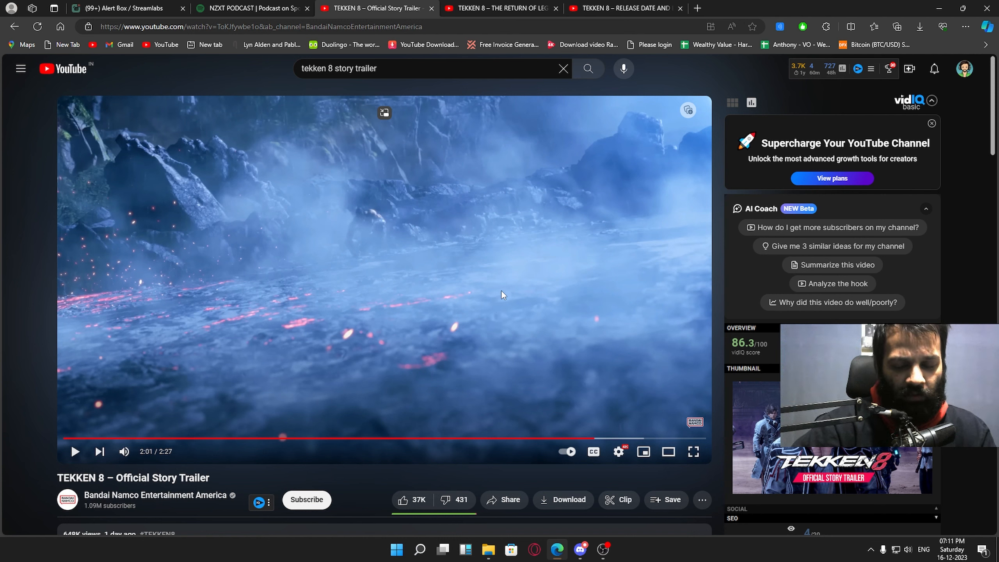
{"action": "mouse_move", "coordinate": [242, 440]}
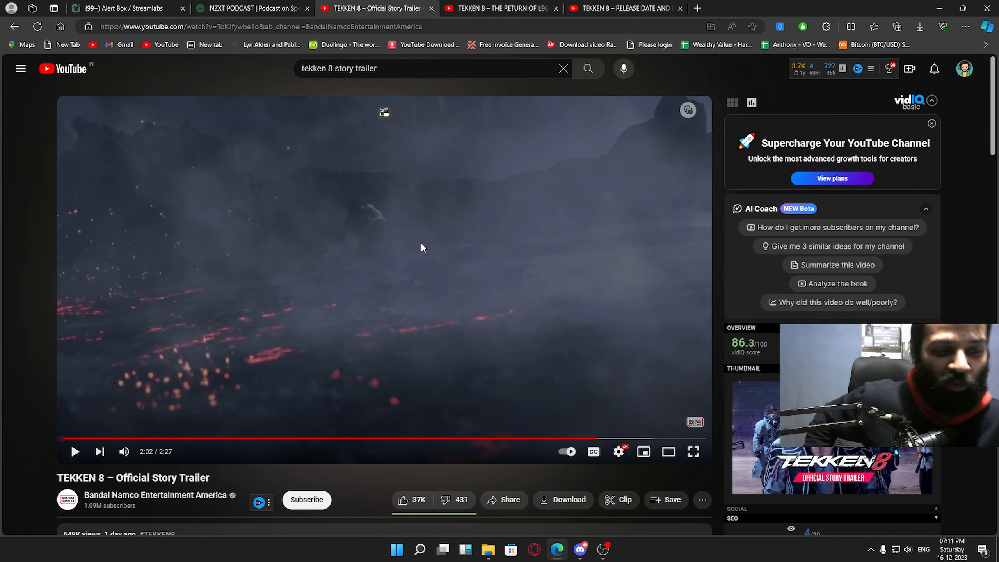
{"action": "left_click", "coordinate": [502, 8]}
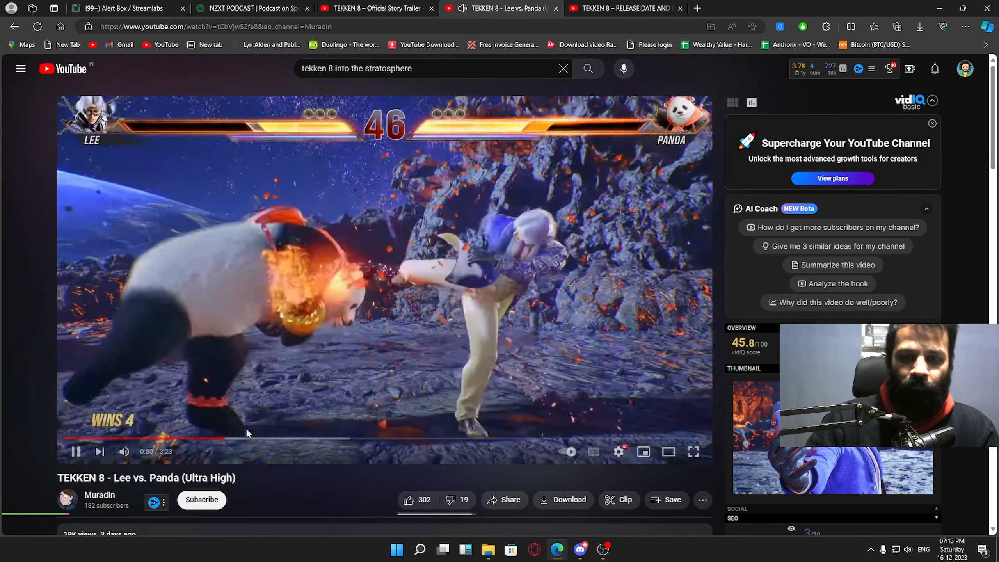
Pause the Lee vs. Panda match and jump to the fight around 0:50.
{"action": "left_click", "coordinate": [75, 451]}
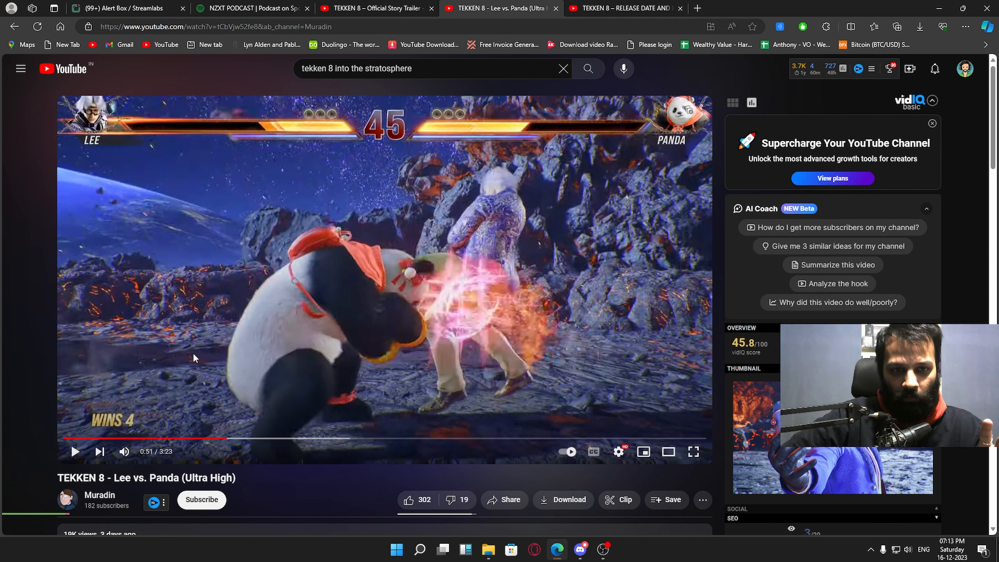
{"action": "mouse_move", "coordinate": [176, 439]}
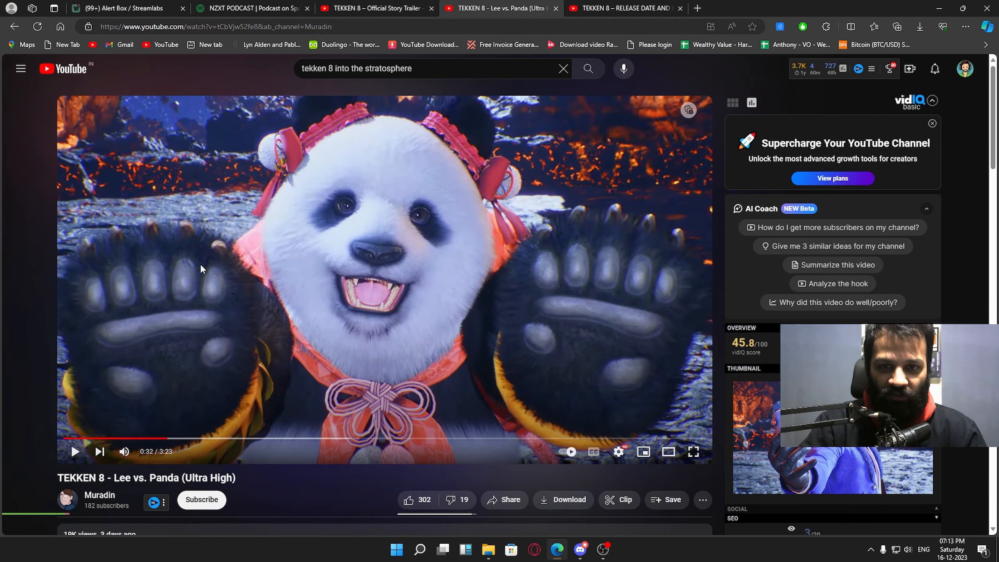
{"action": "left_click", "coordinate": [74, 452]}
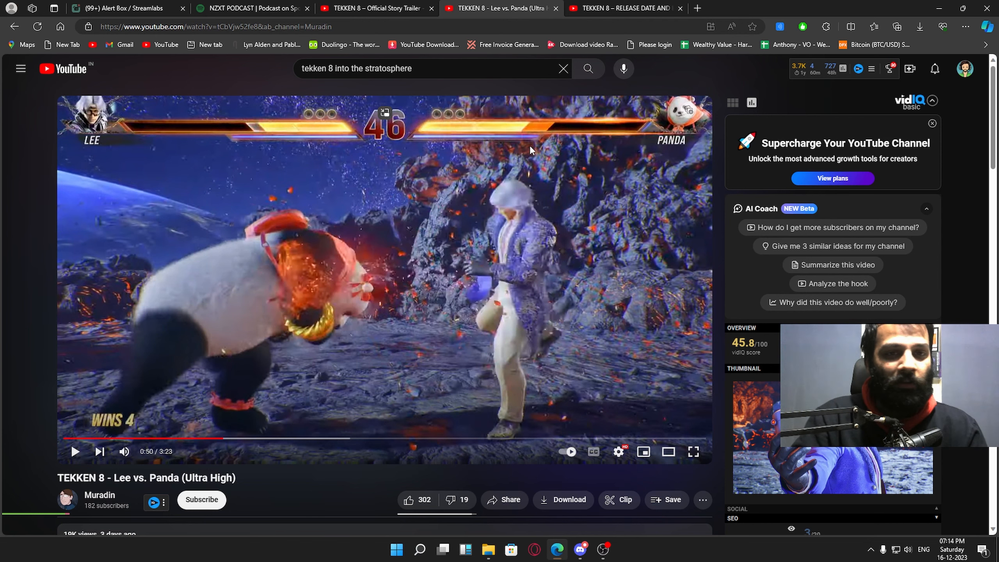
{"action": "mouse_move", "coordinate": [288, 439]}
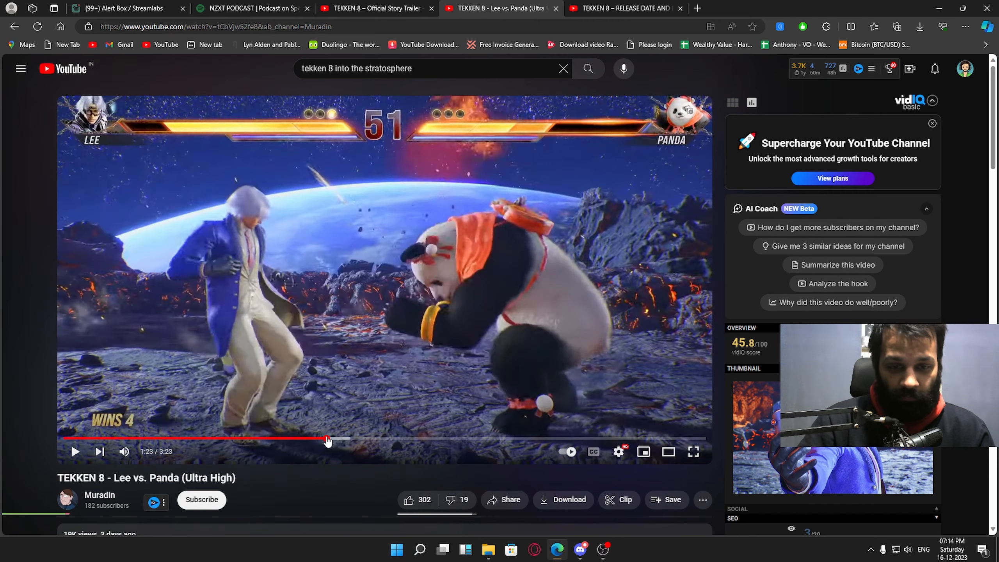
{"action": "mouse_move", "coordinate": [401, 440]}
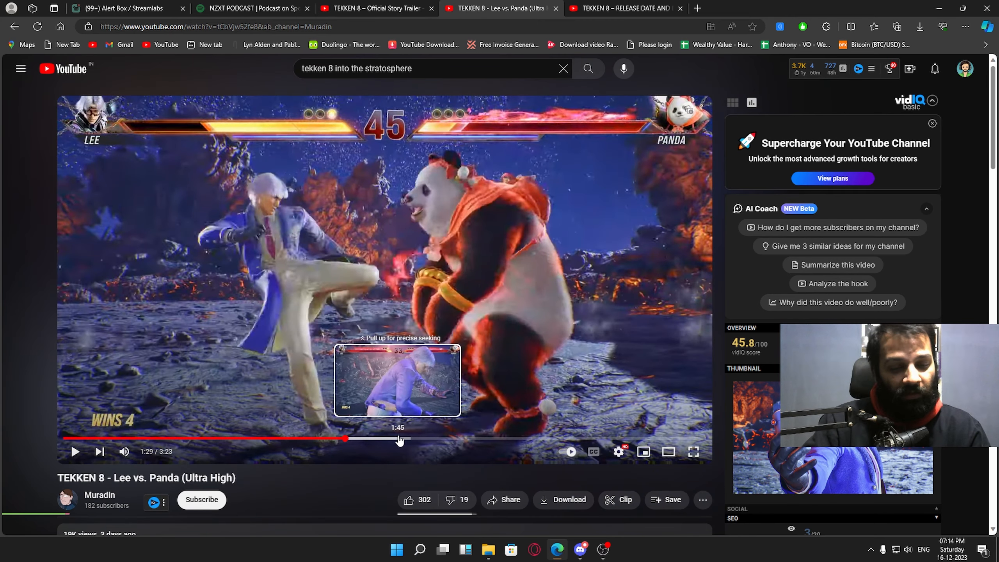